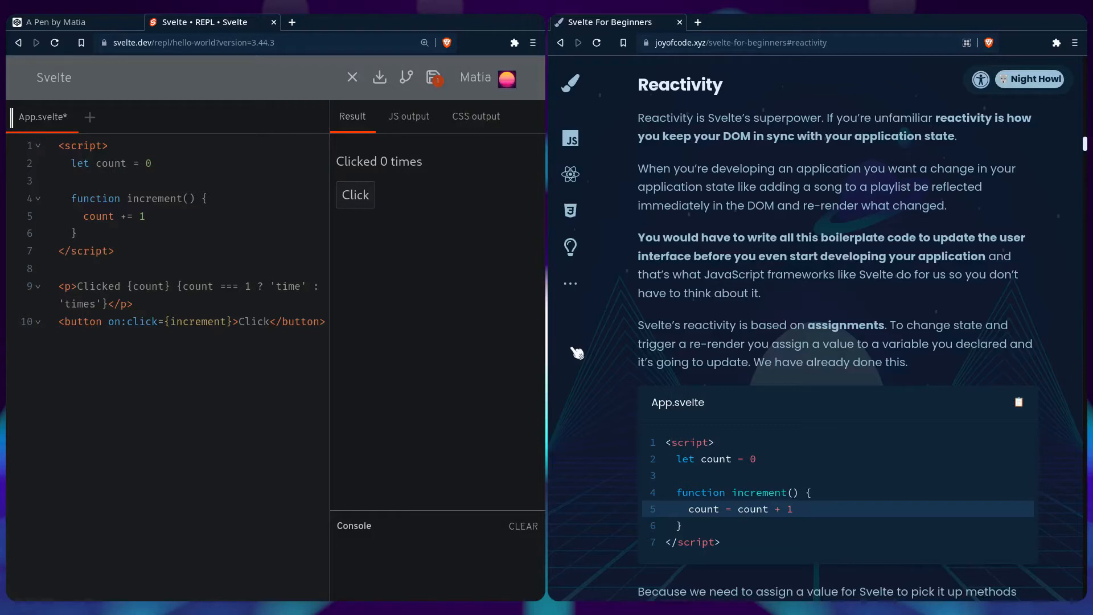
- Rewrite the increment line as count = count + 1 and confirm the counter still updates
{"action": "left_click", "coordinate": [175, 217]}
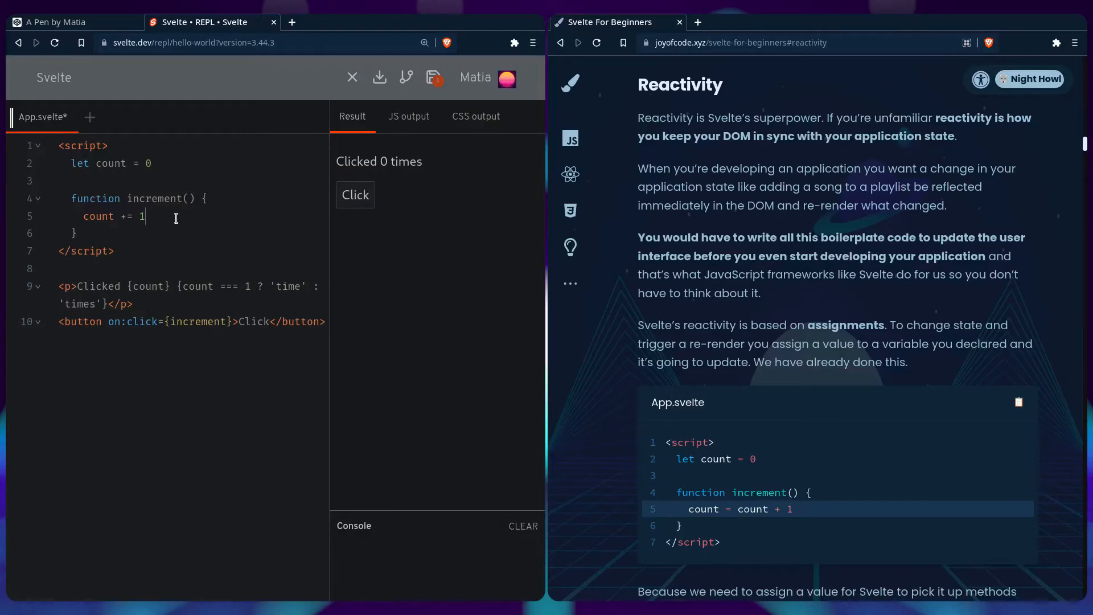
{"action": "mouse_move", "coordinate": [175, 248]}
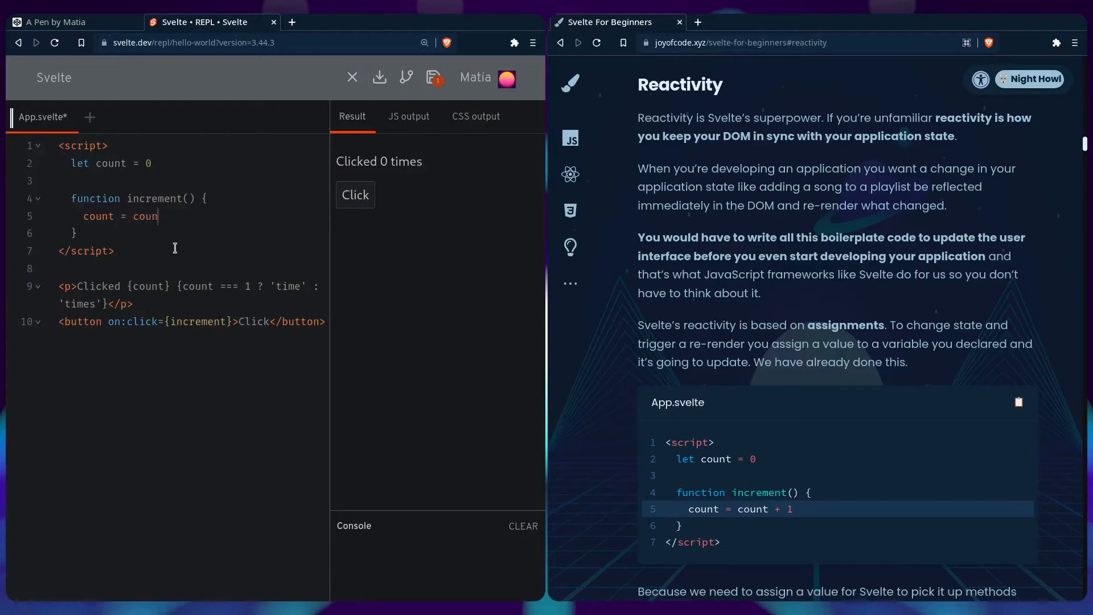
{"action": "type", "text": "t + 1"}
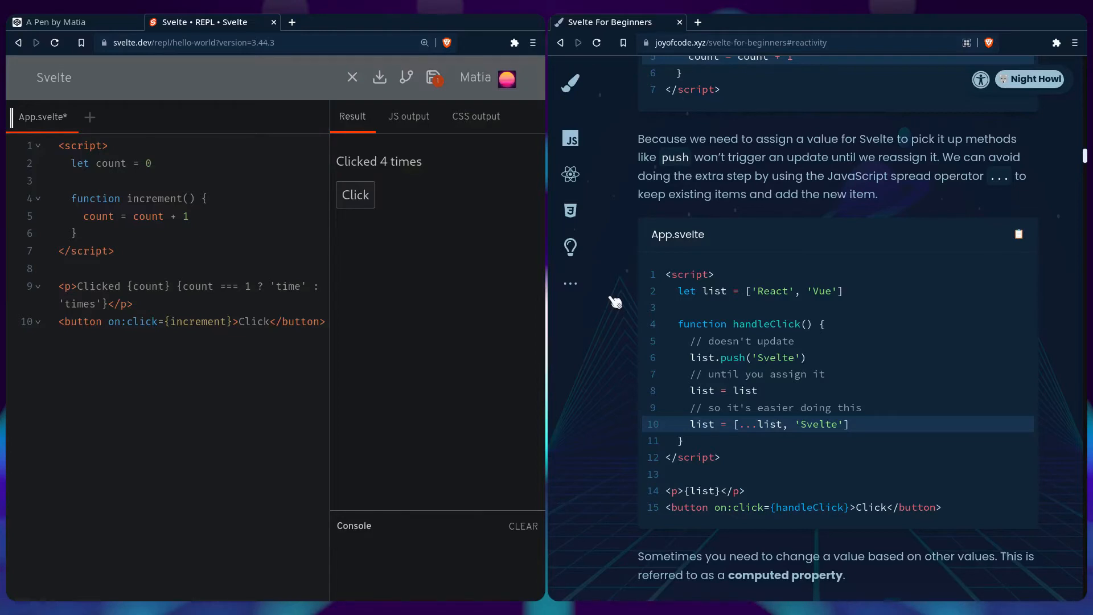
{"action": "mouse_move", "coordinate": [218, 258]}
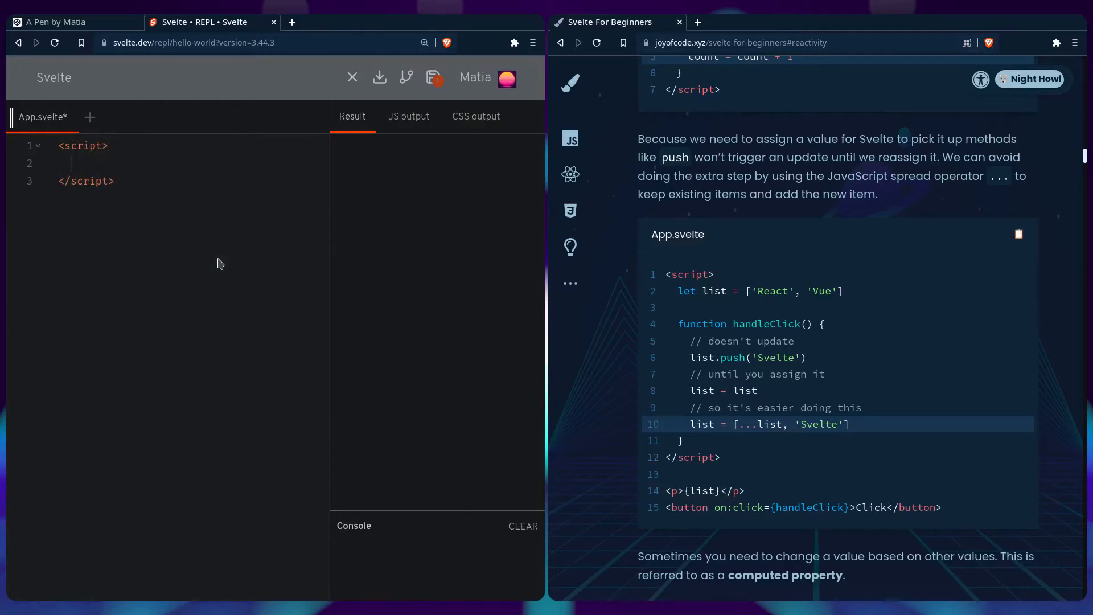
- Declare list = ['React', 'Vue'] and an empty handleClick function in the script
{"action": "type", "text": "let list = []"}
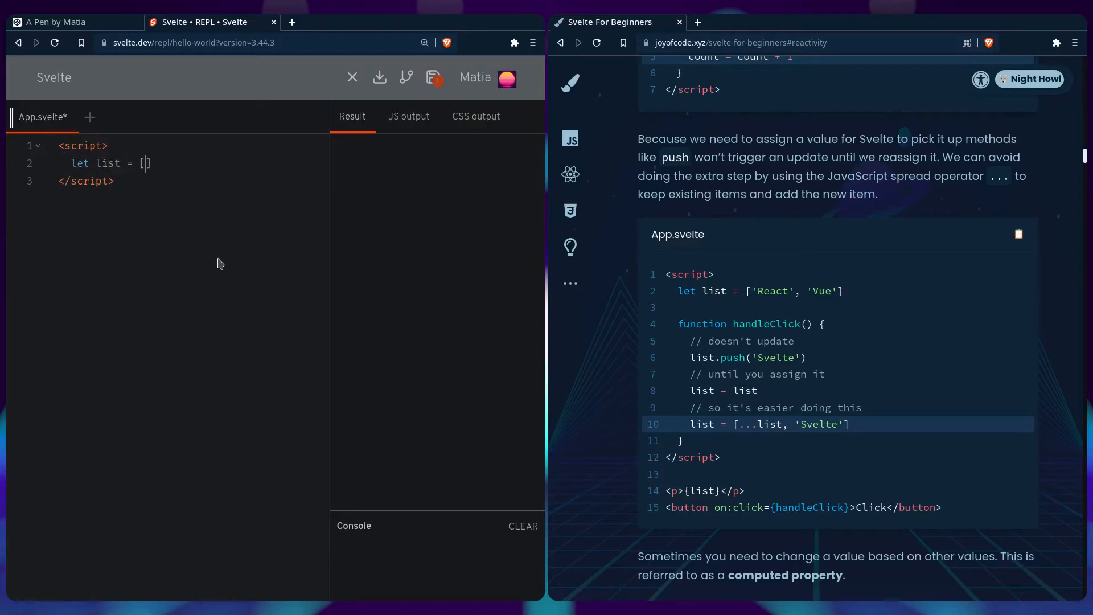
{"action": "type", "text": "'React',"}
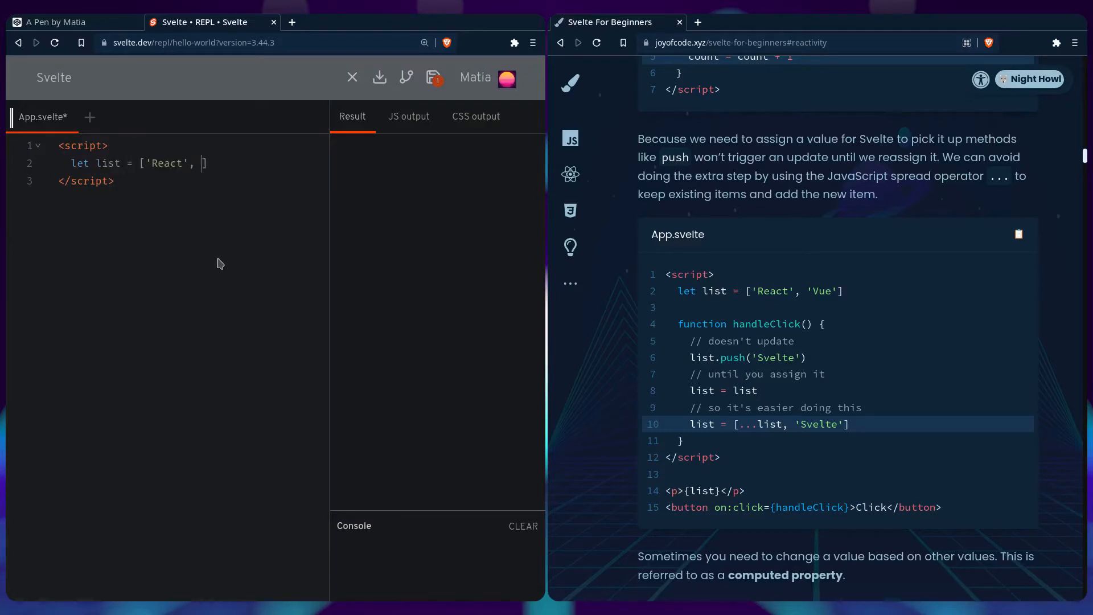
{"action": "type", "text": "'Vue'"}
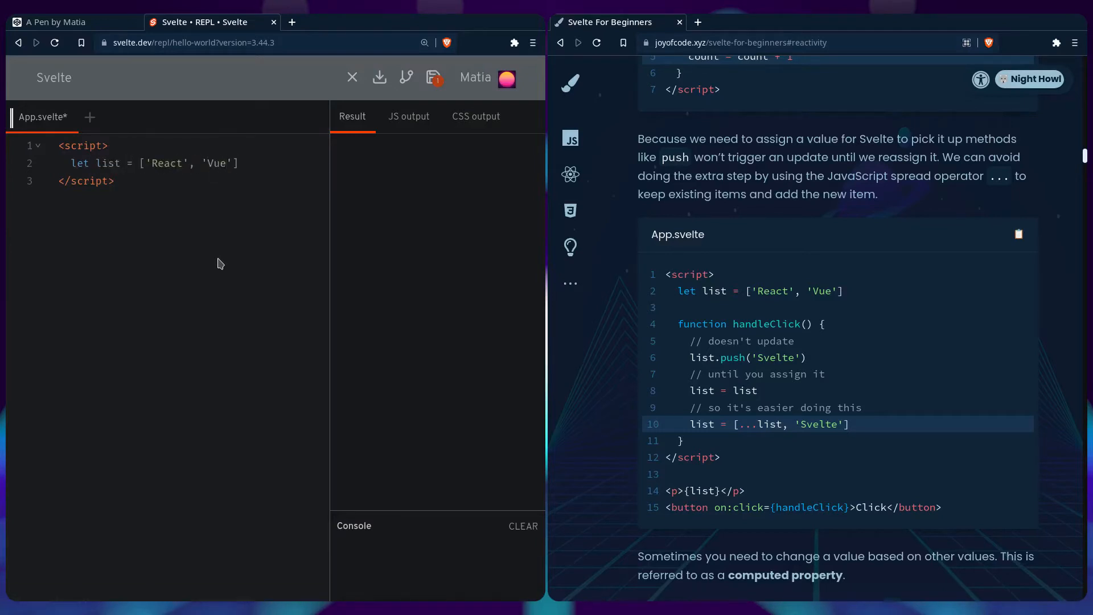
{"action": "type", "text": "function handl"}
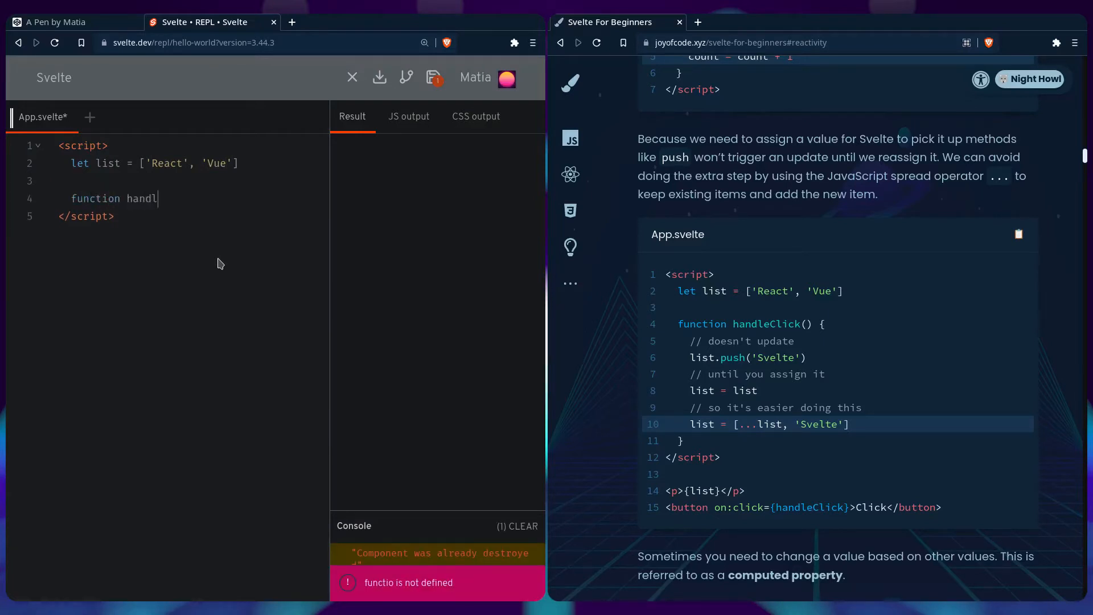
{"action": "type", "text": "eClick() {"}
{"action": "type", "text": "<p>{list}</p>"}
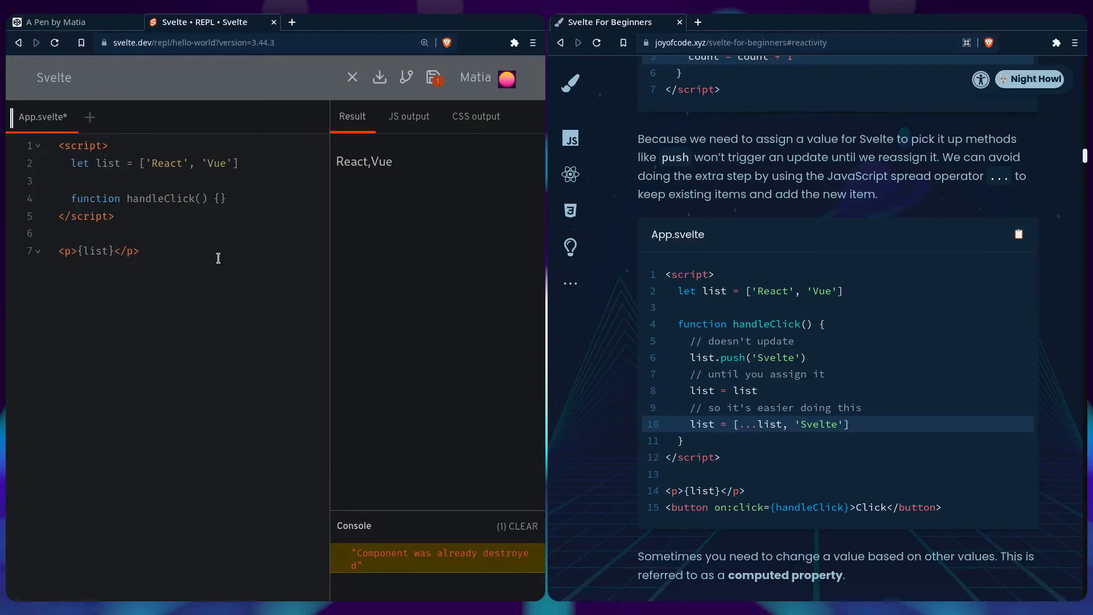
- Add a Click button wired with on:click={handleClick} after the list paragraph
{"action": "left_click", "coordinate": [139, 250]}
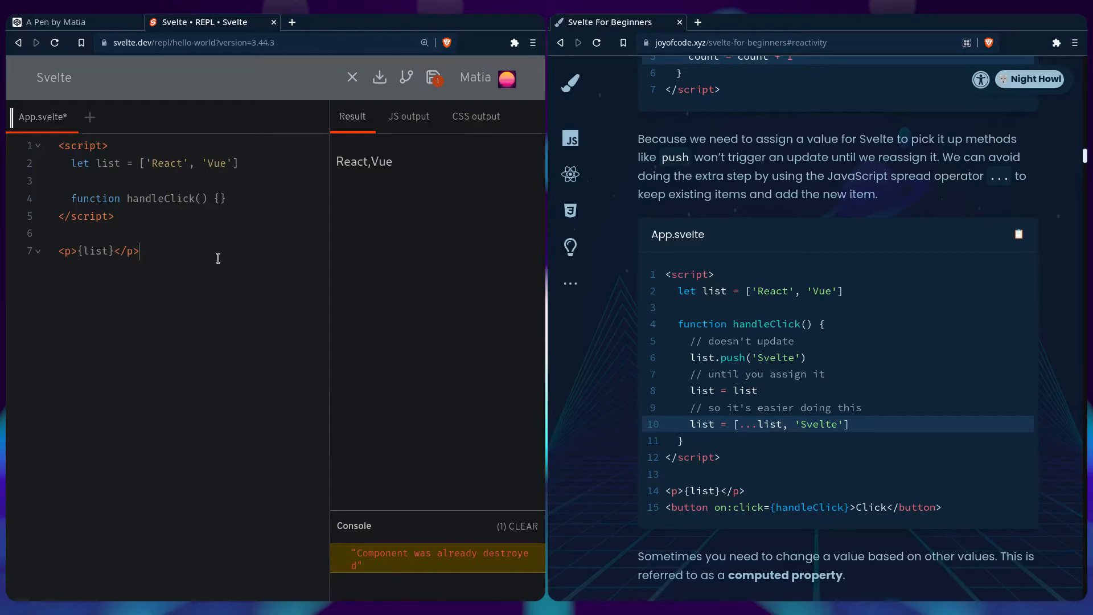
{"action": "type", "text": "<button>"}
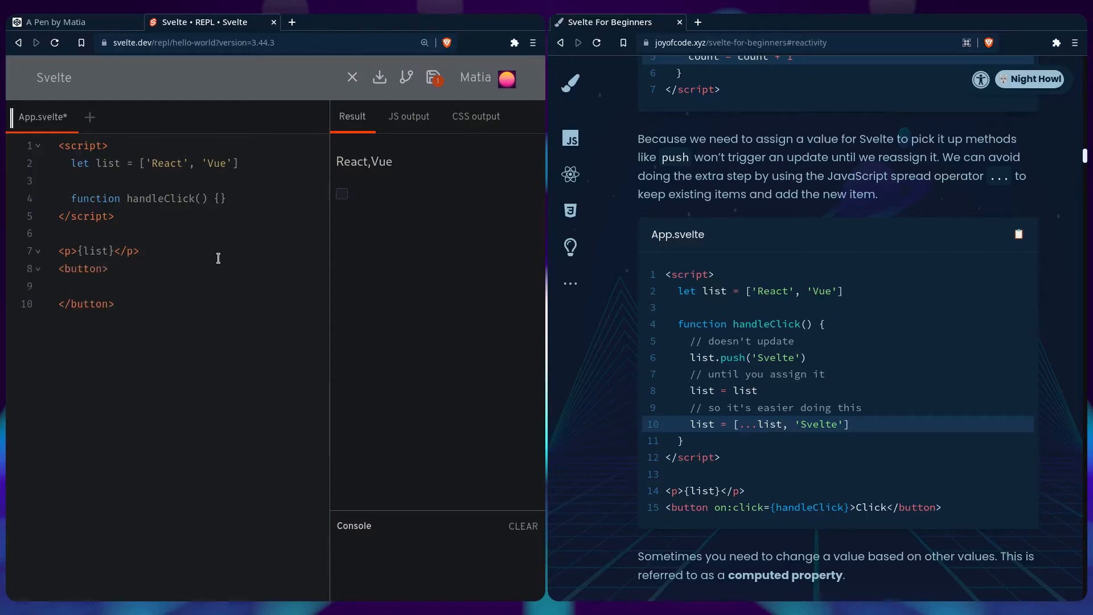
{"action": "type", "text": "Click</button>"}
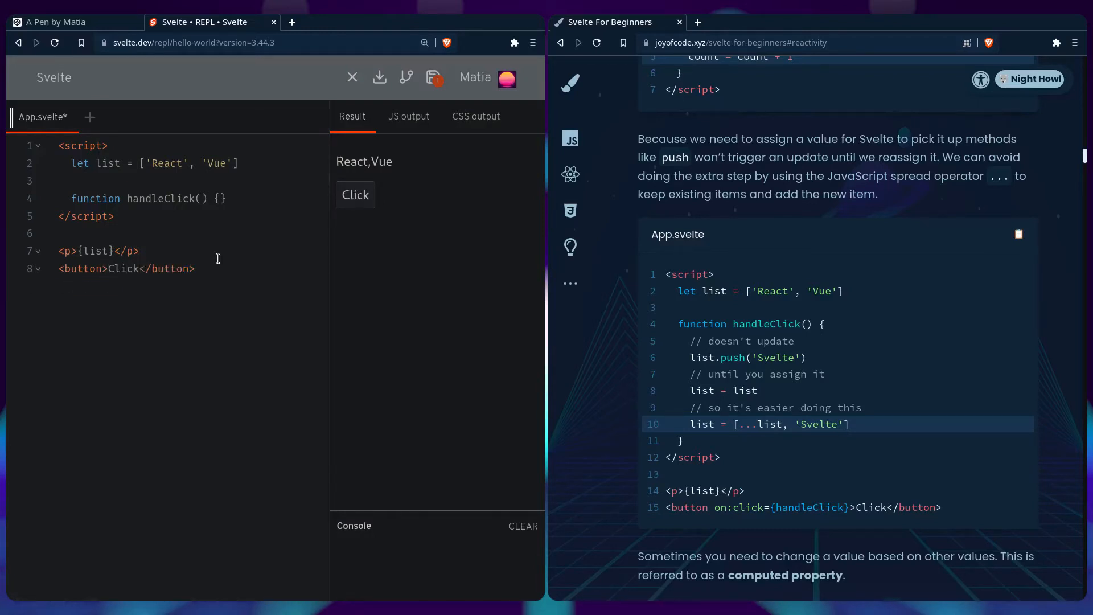
{"action": "type", "text": "on:click="}
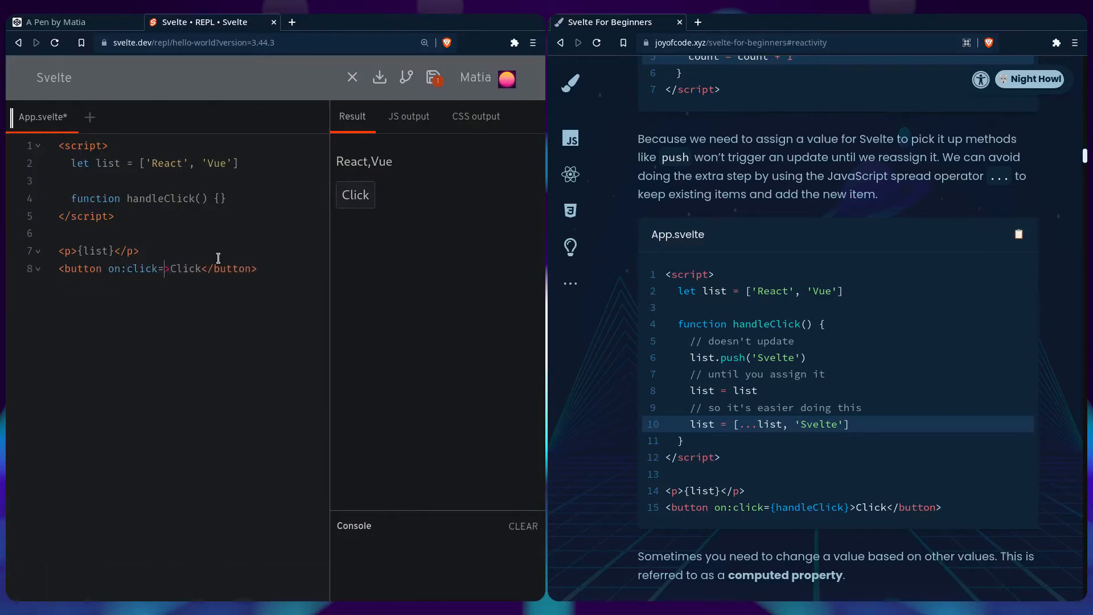
{"action": "type", "text": "{handle"}
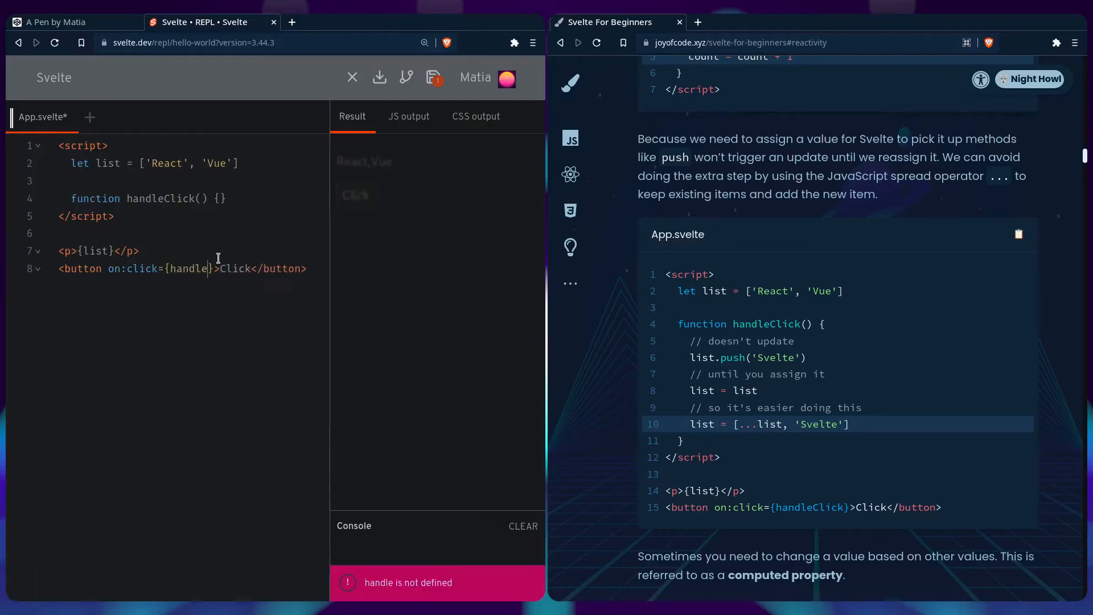
{"action": "type", "text": "Click"}
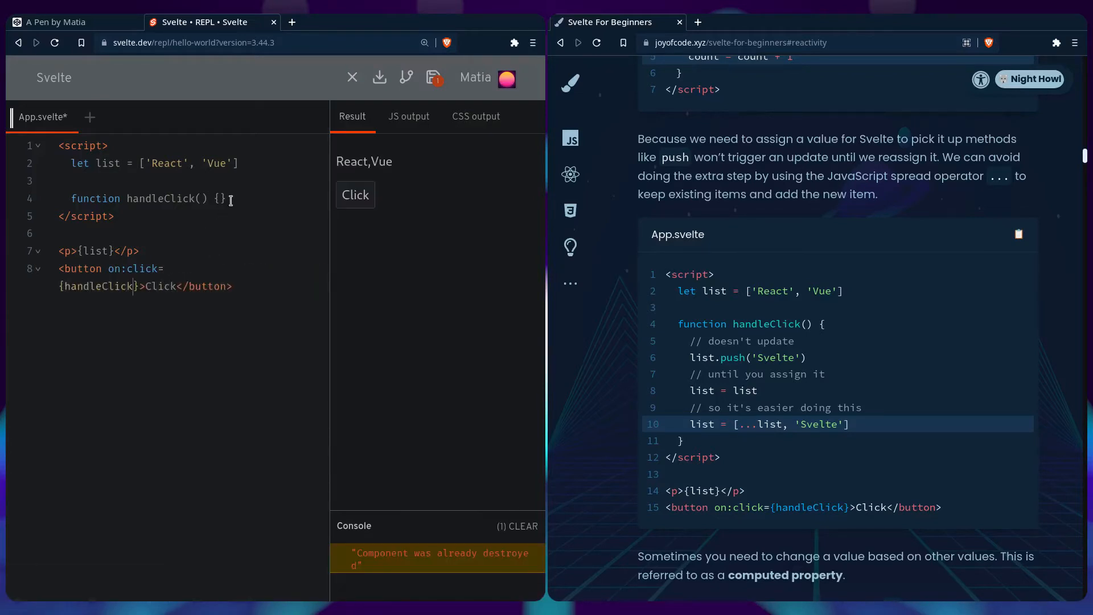
{"action": "key", "text": "Enter"}
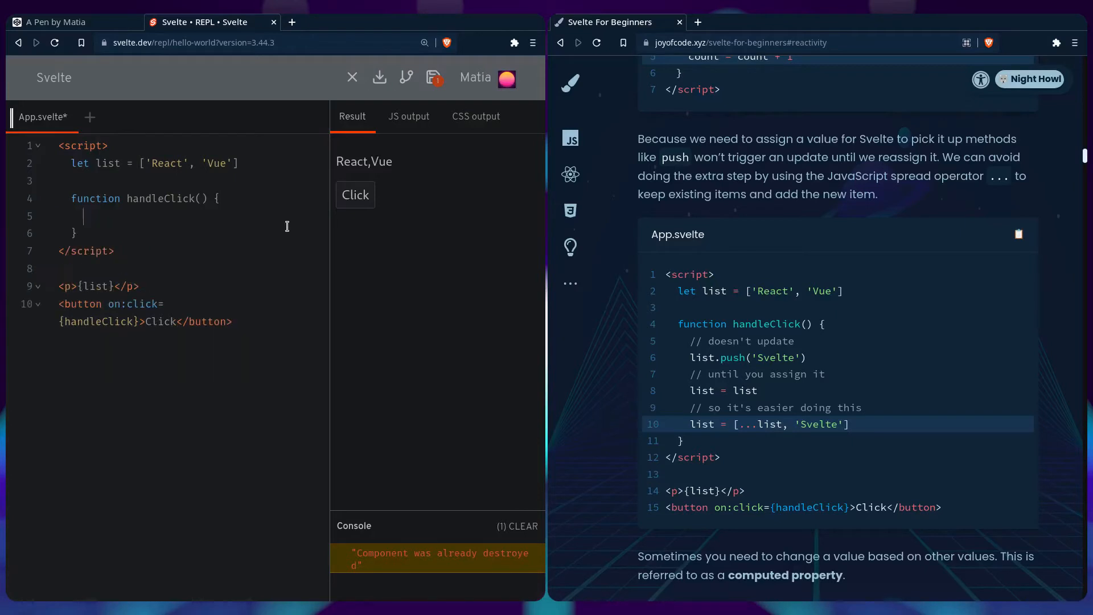
- Make handleClick push 'Svelte' onto the list and reassign list = list
{"action": "left_click", "coordinate": [523, 526]}
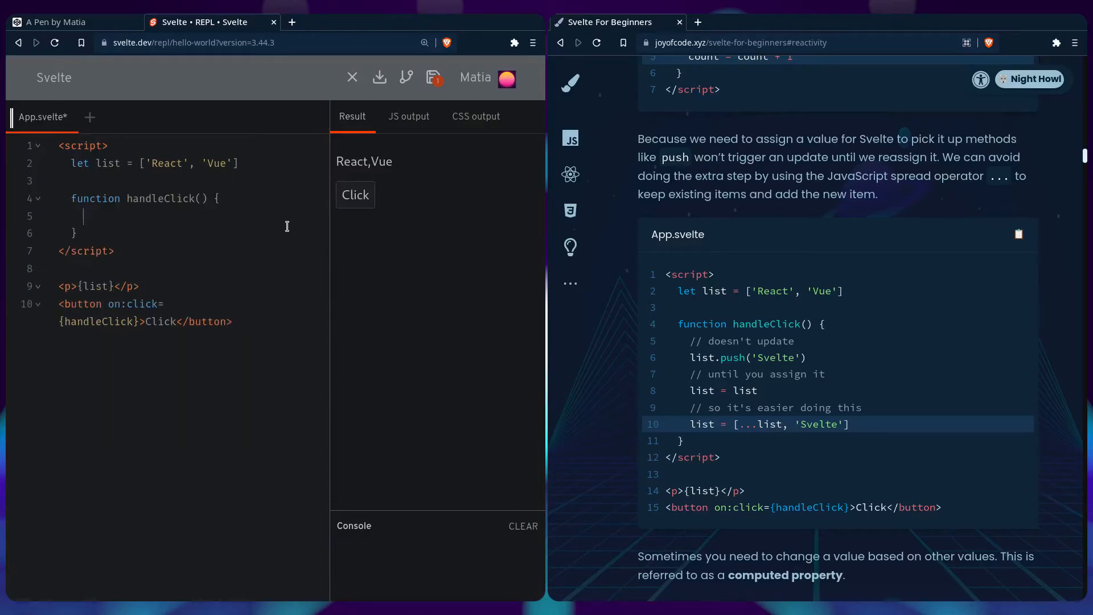
{"action": "type", "text": "list.push('Svel"}
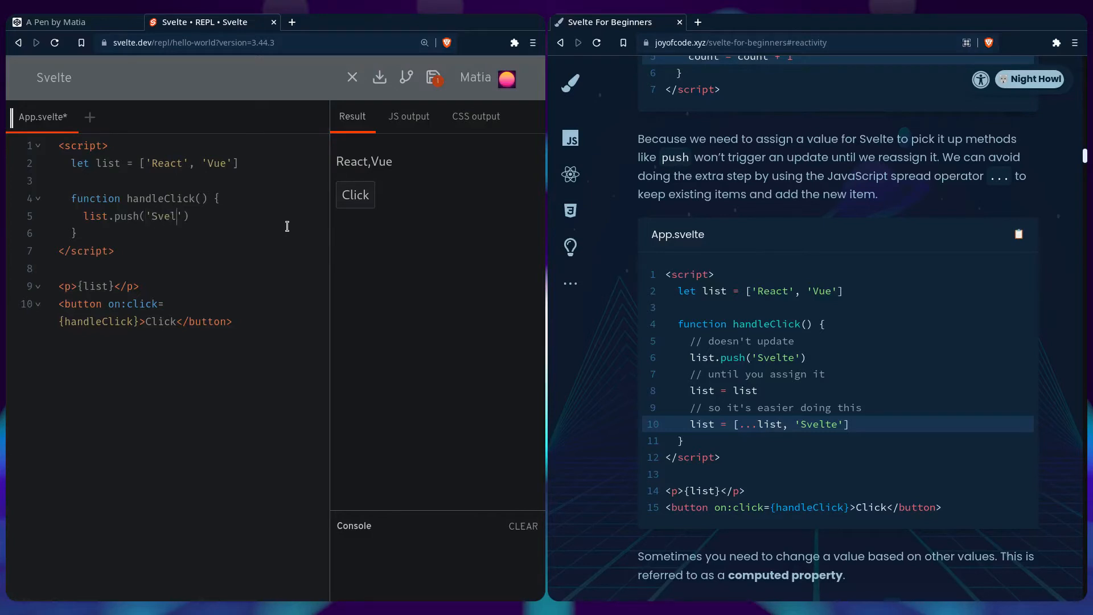
{"action": "type", "text": "te"}
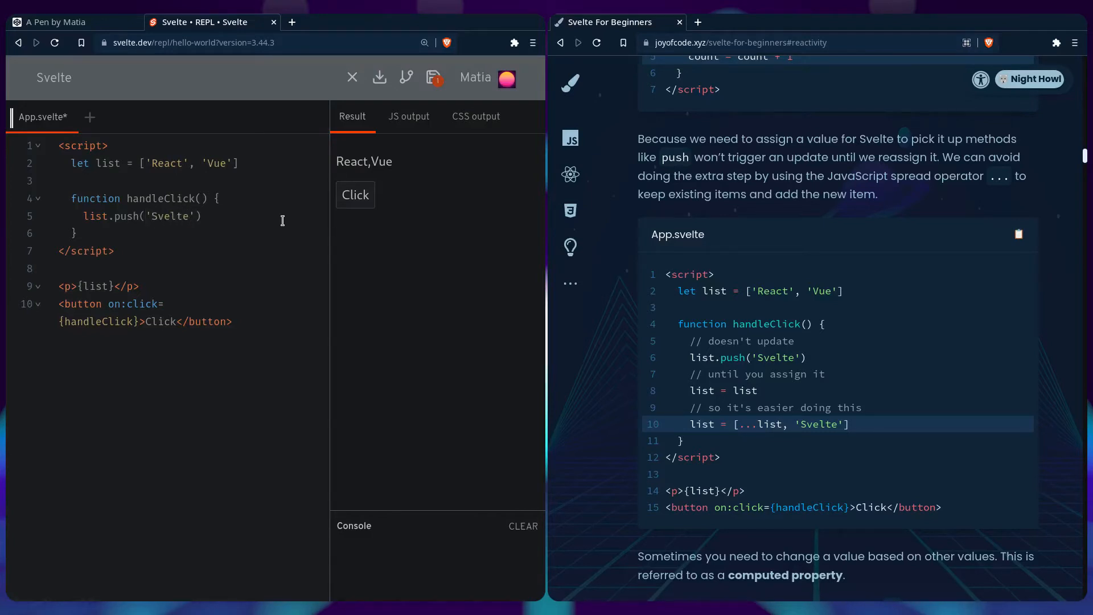
{"action": "mouse_move", "coordinate": [355, 195]}
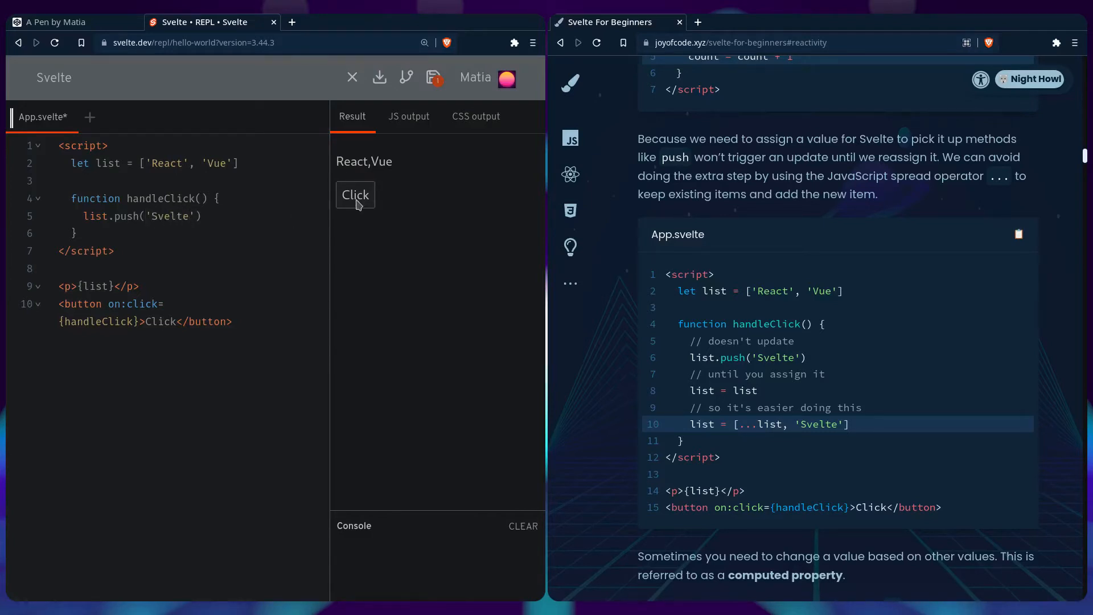
{"action": "mouse_move", "coordinate": [338, 204]}
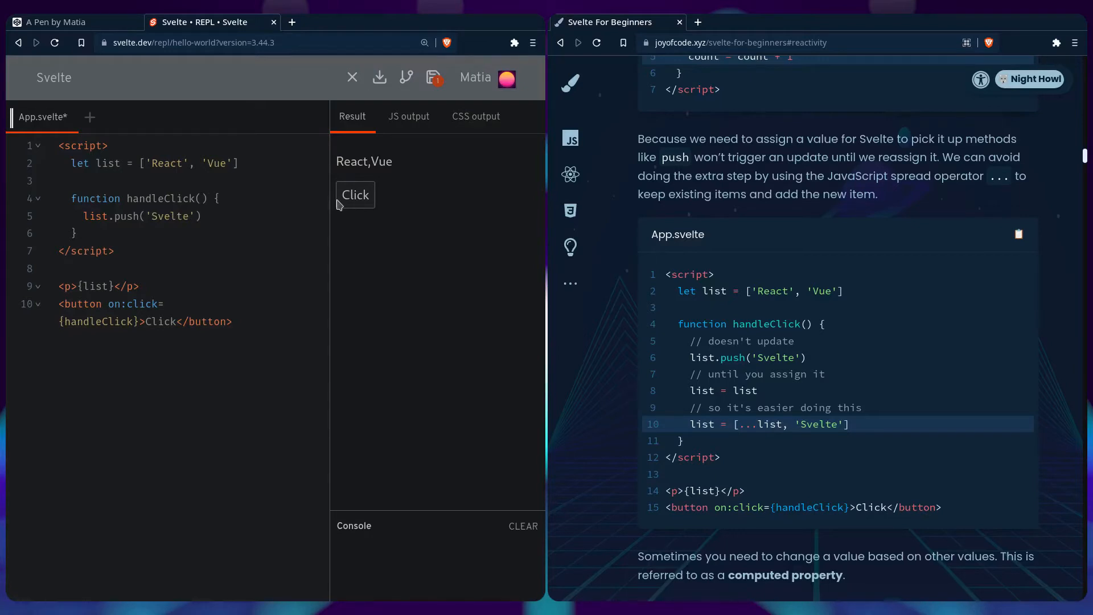
{"action": "type", "text": "l"}
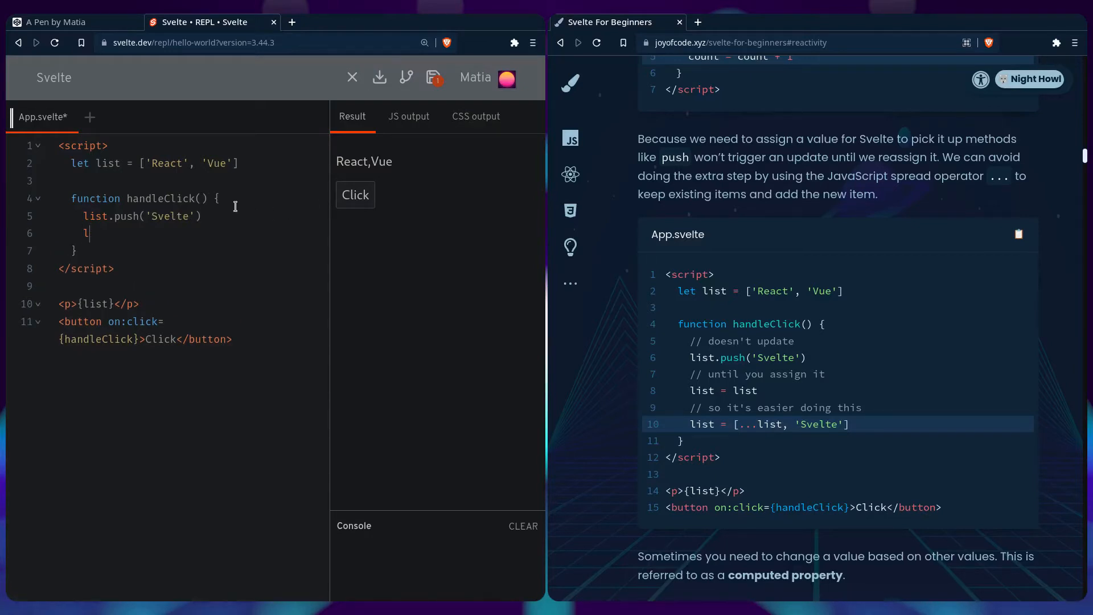
{"action": "type", "text": "ist = list"}
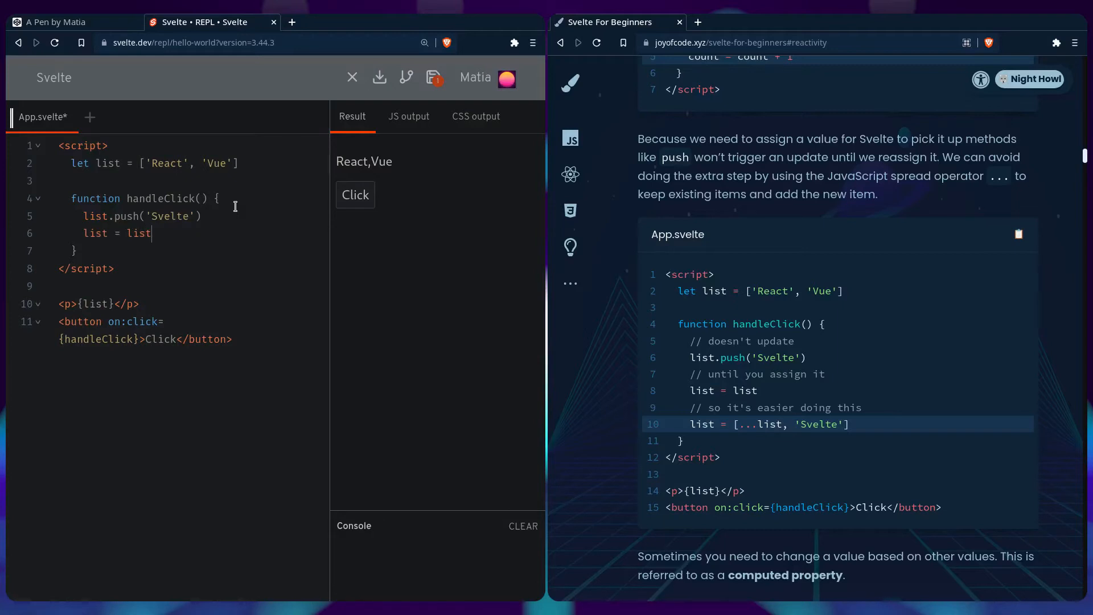
- Log the list before and after the push, then run the handler to show React,Vue,Svelte
{"action": "type", "text": "console.log"}
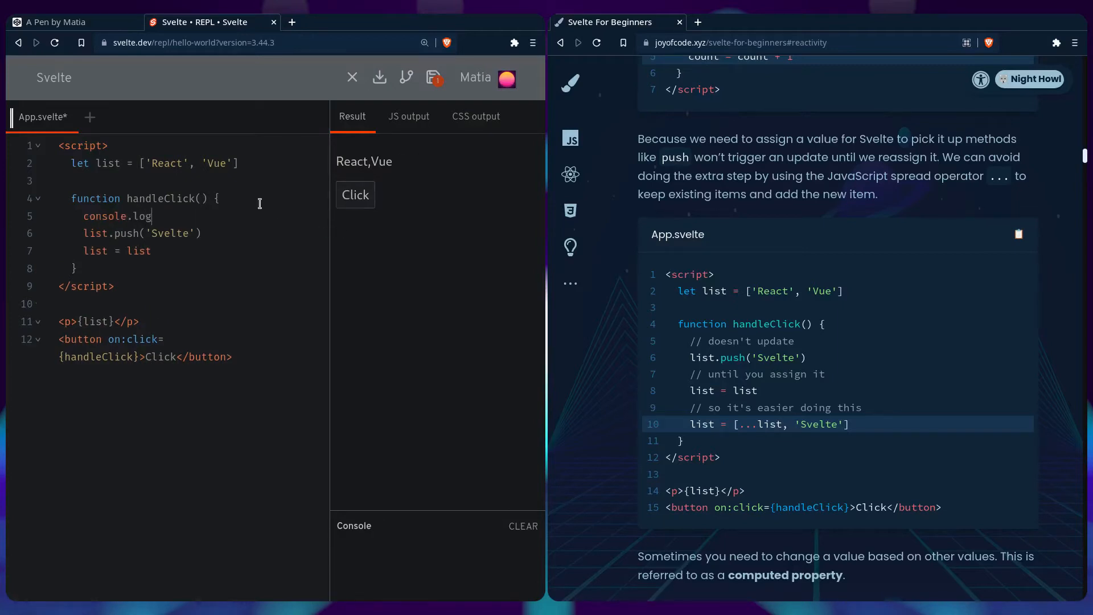
{"action": "type", "text": "()"}
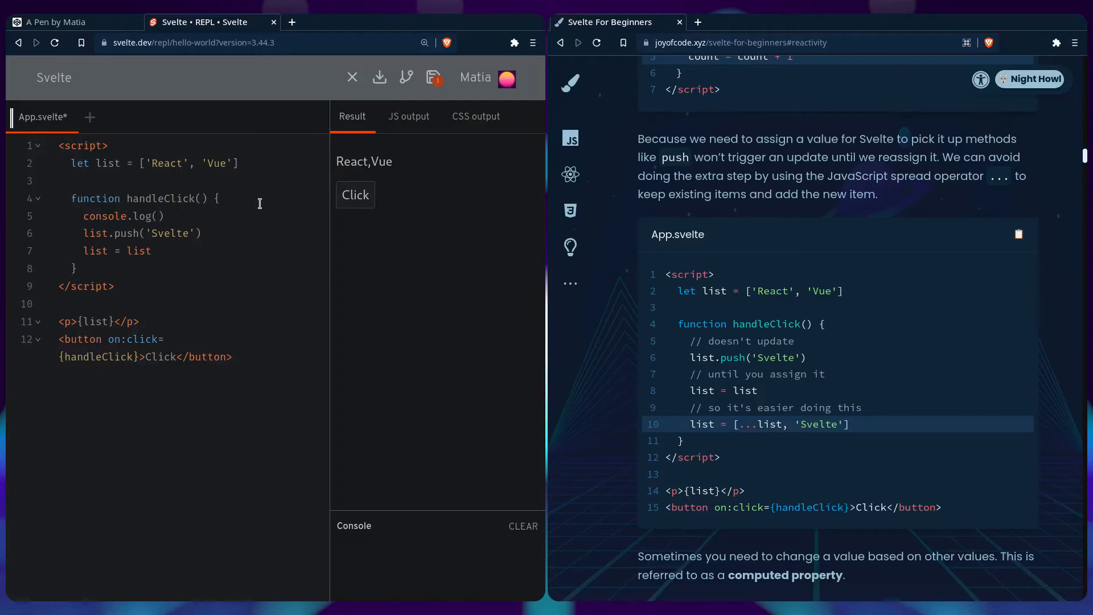
{"action": "type", "text": "list"}
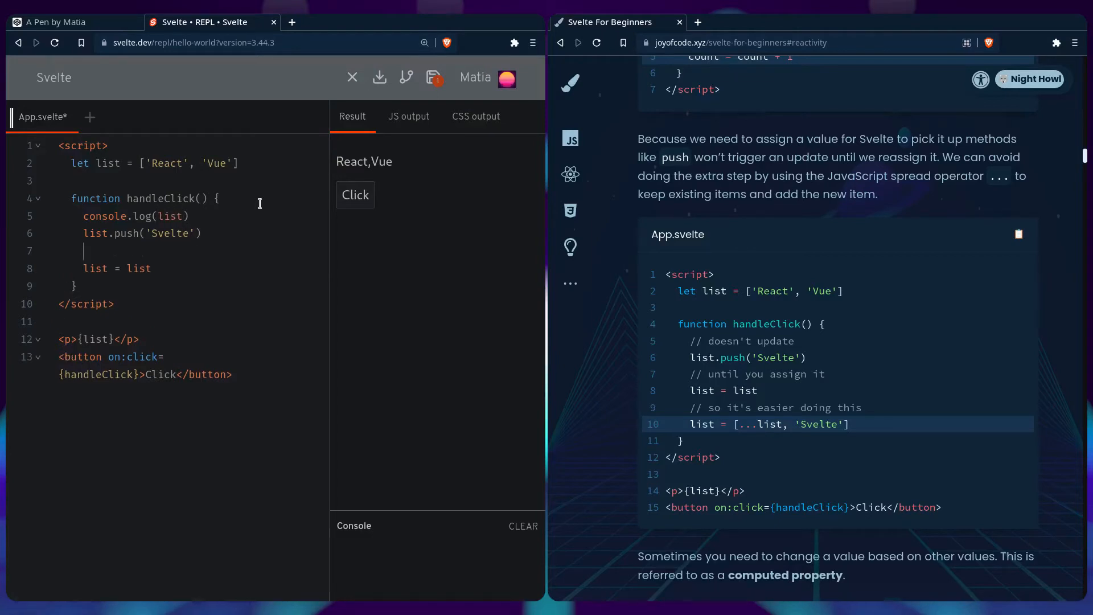
{"action": "type", "text": "console.log("}
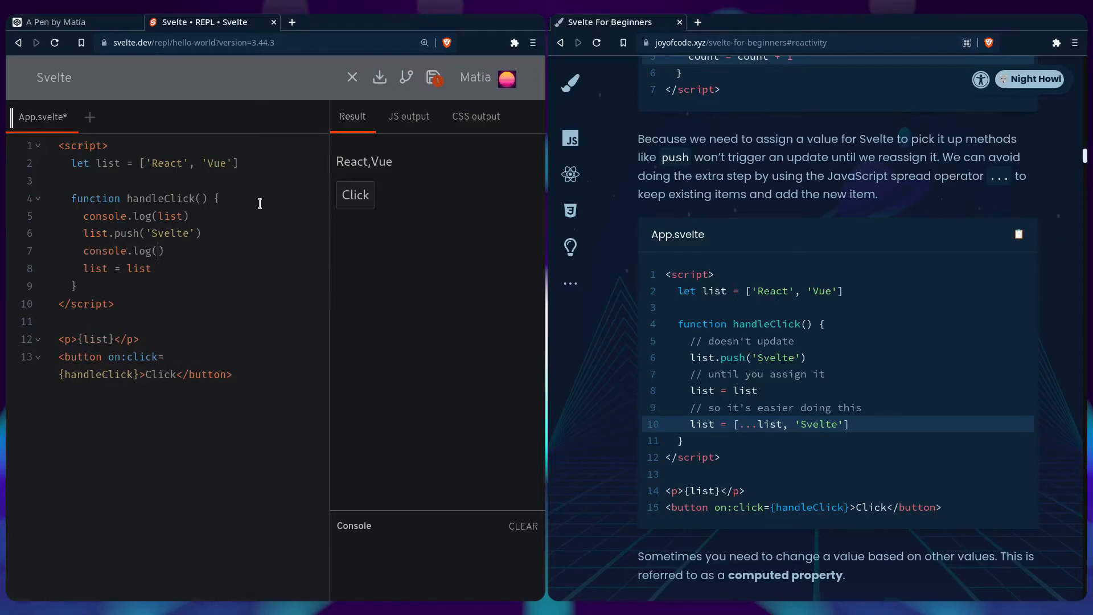
{"action": "type", "text": "list"}
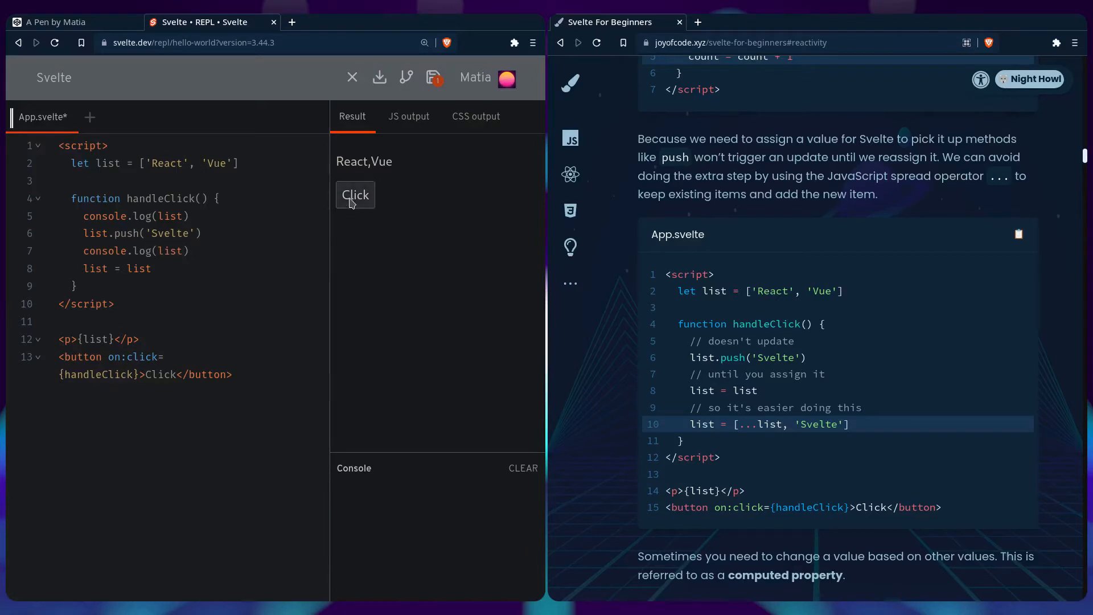
{"action": "left_click", "coordinate": [356, 195]}
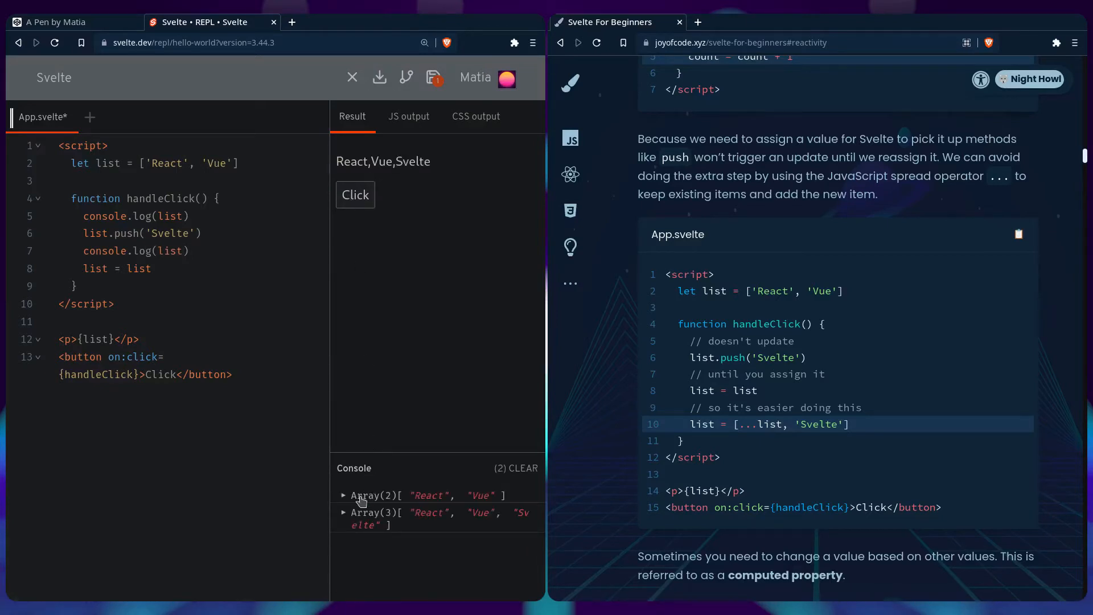
{"action": "mouse_move", "coordinate": [382, 527]}
{"action": "type", "text": "li"}
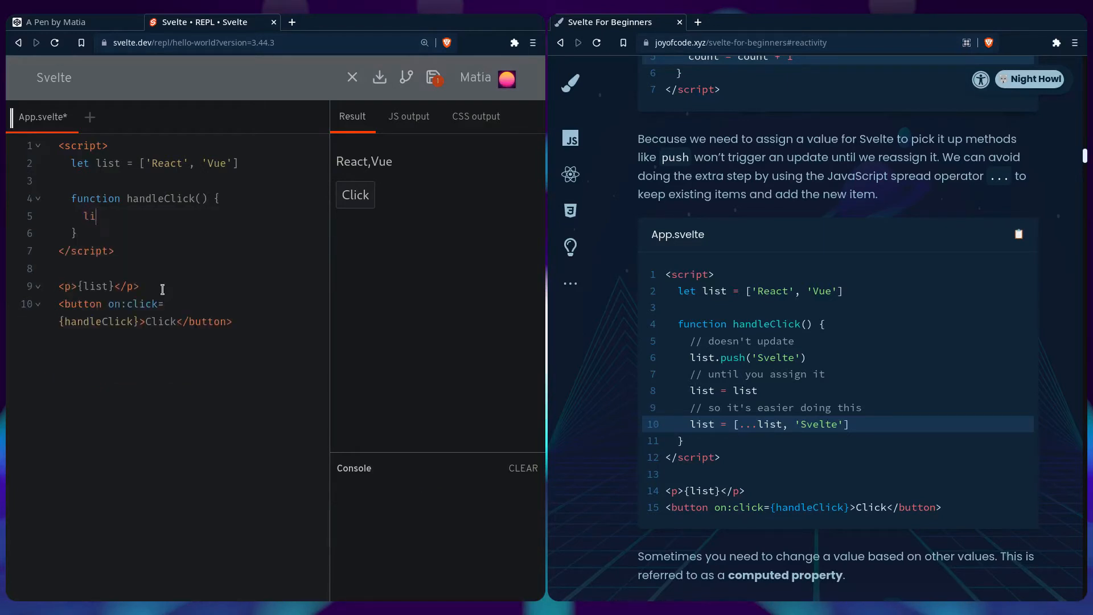
- Rewrite the handler as list = [...list, 'Svelte'] and run it to show React,Vue,Svelte
{"action": "type", "text": "st"}
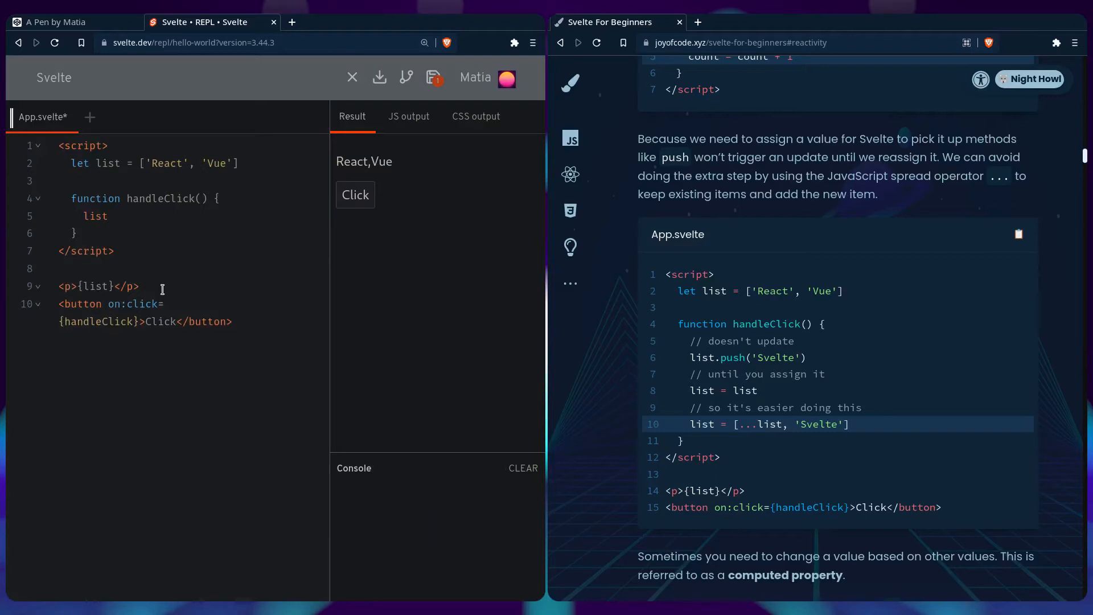
{"action": "type", "text": "= []"}
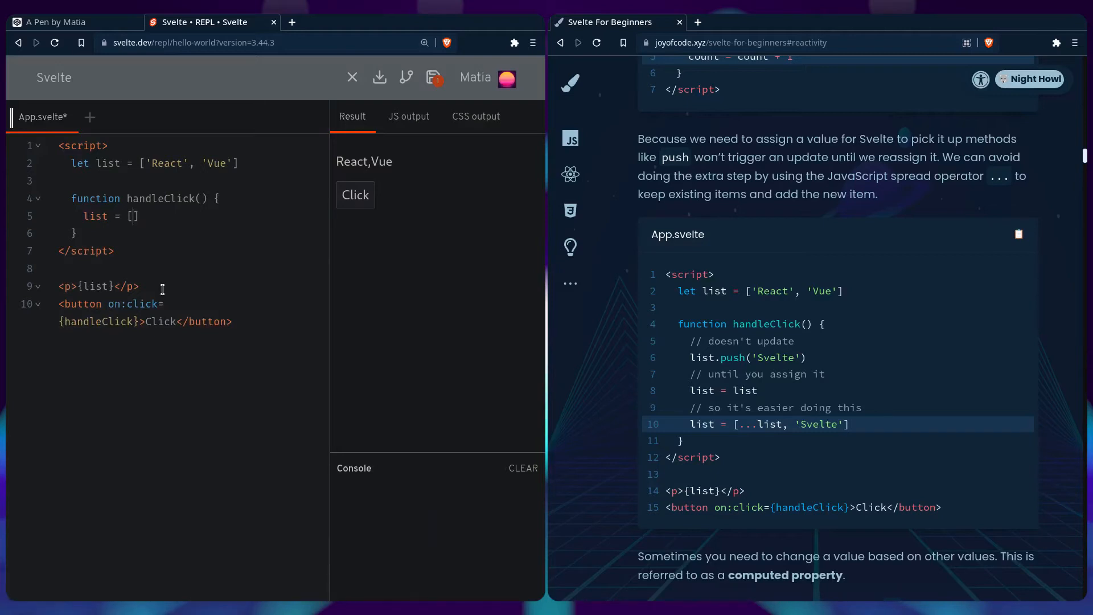
{"action": "type", "text": "..."}
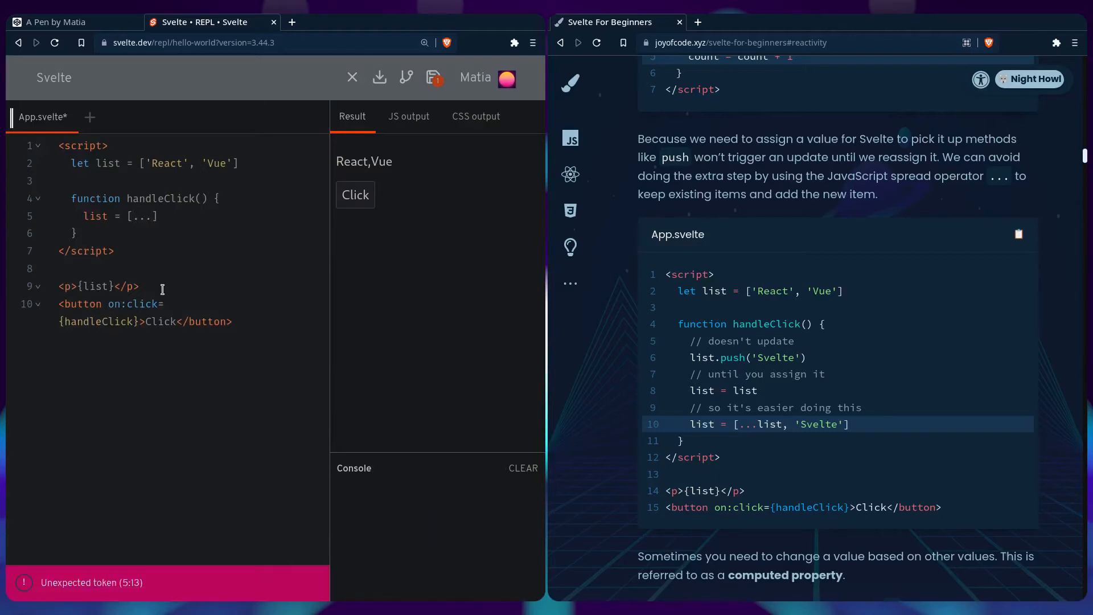
{"action": "type", "text": "list"}
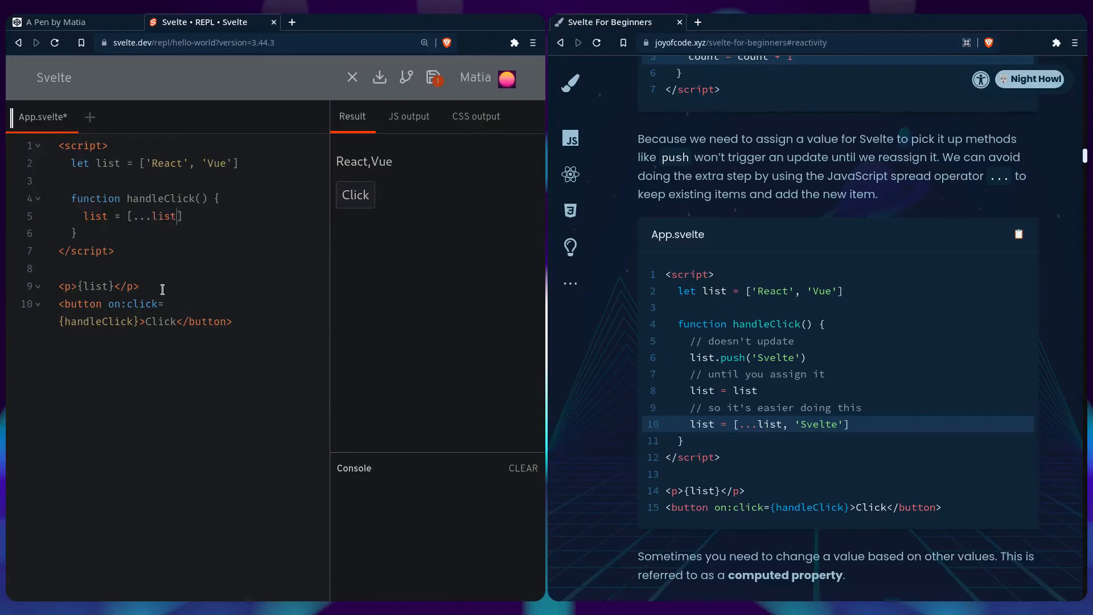
{"action": "type", "text": ", 'Svelte'"}
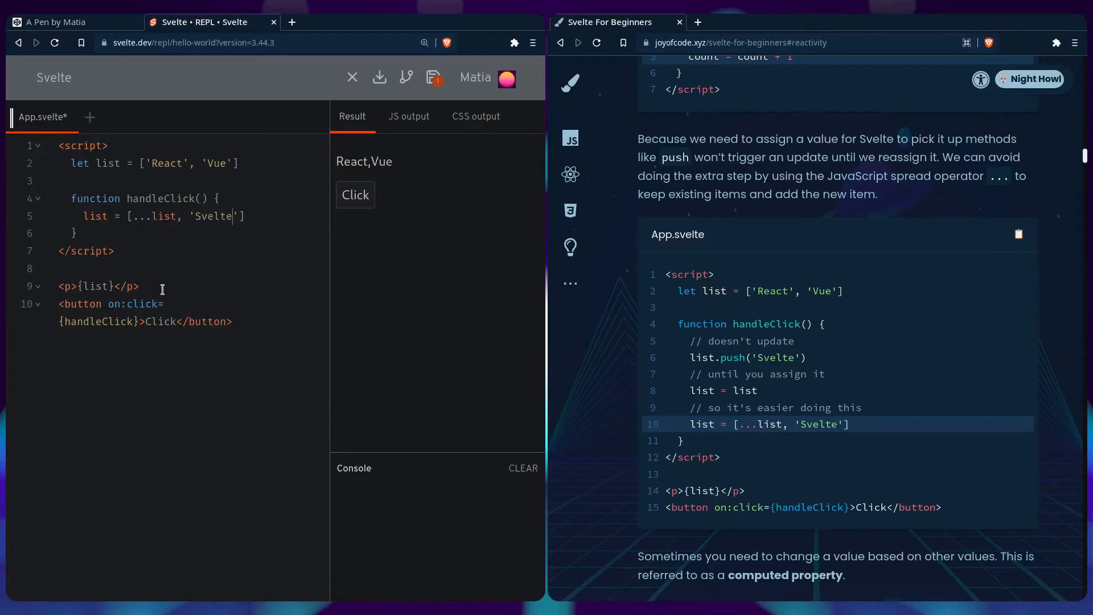
{"action": "left_click", "coordinate": [355, 194]}
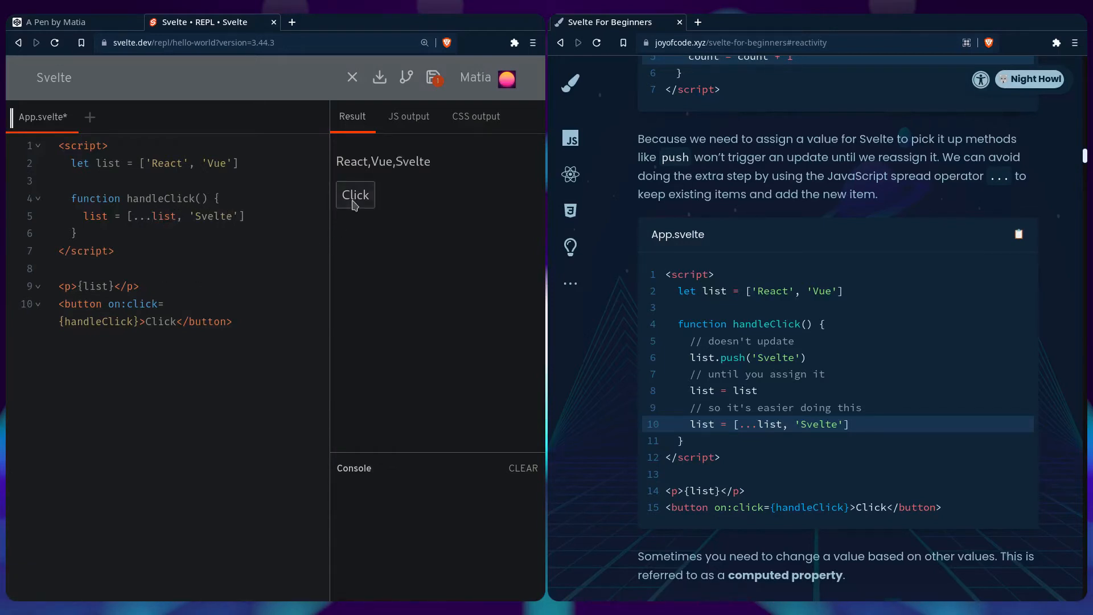
{"action": "mouse_move", "coordinate": [361, 306]}
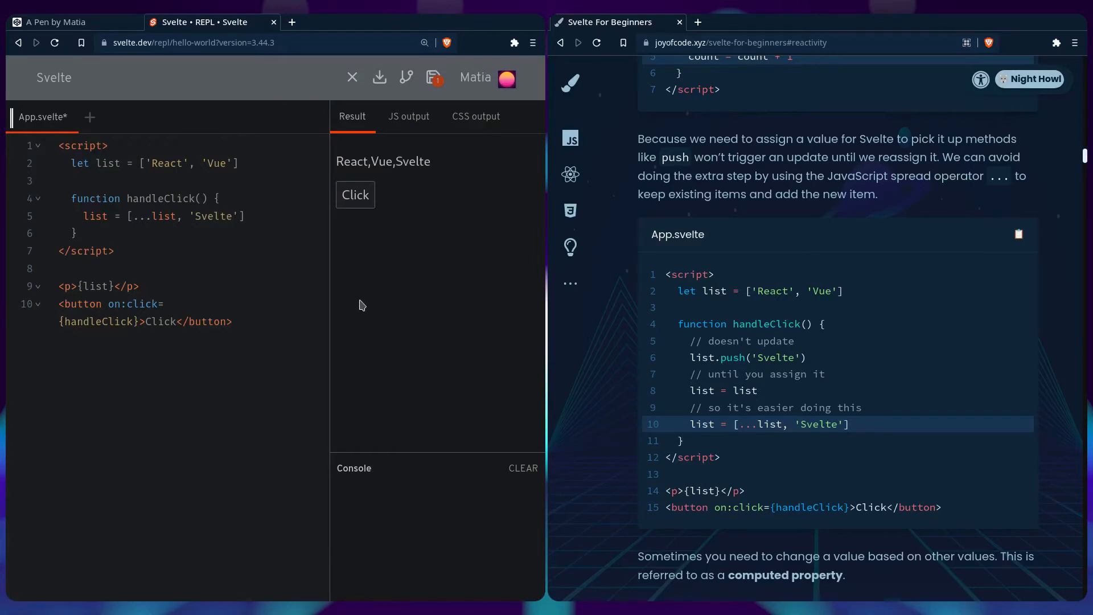
{"action": "mouse_move", "coordinate": [624, 388]}
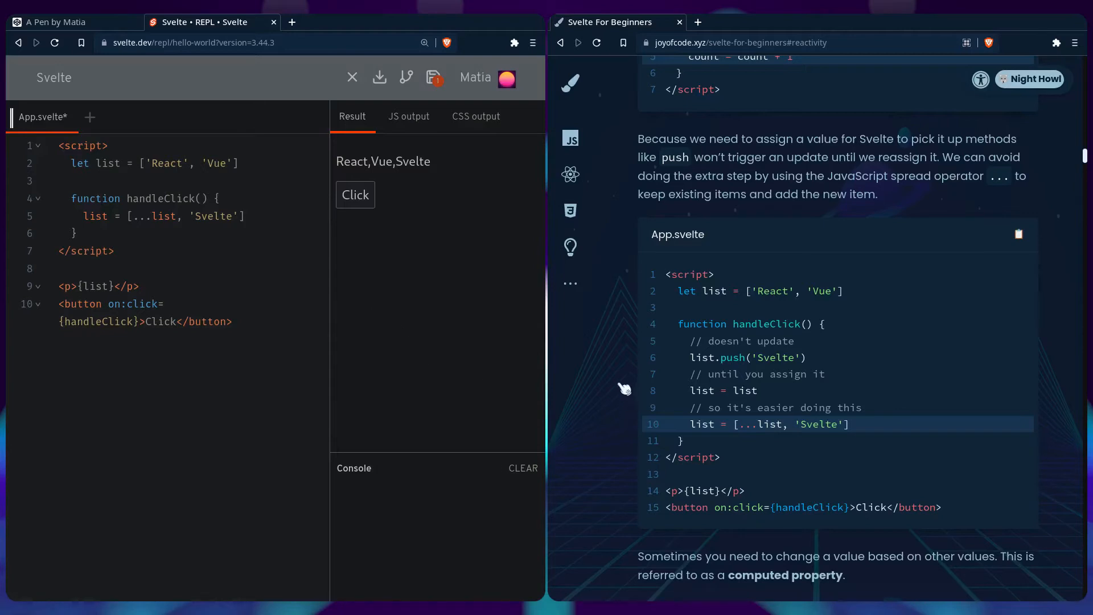
- Declare items [1, 2, 3, 4] under a state comment with let amount = items.length
{"action": "scroll", "scroll_direction": "down", "scroll_amount": 3}
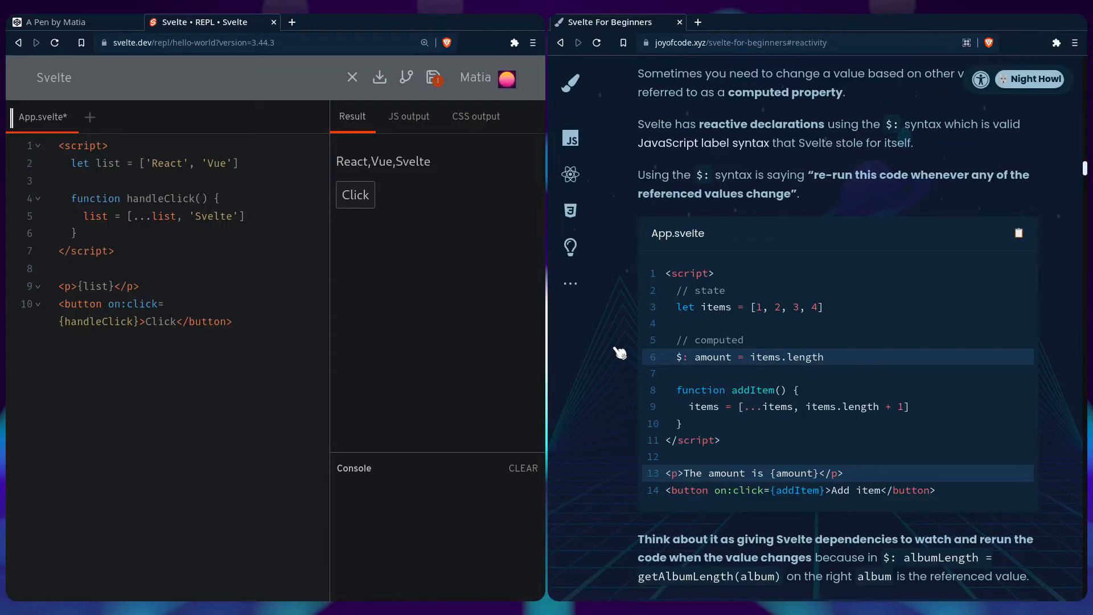
{"action": "mouse_move", "coordinate": [233, 328]}
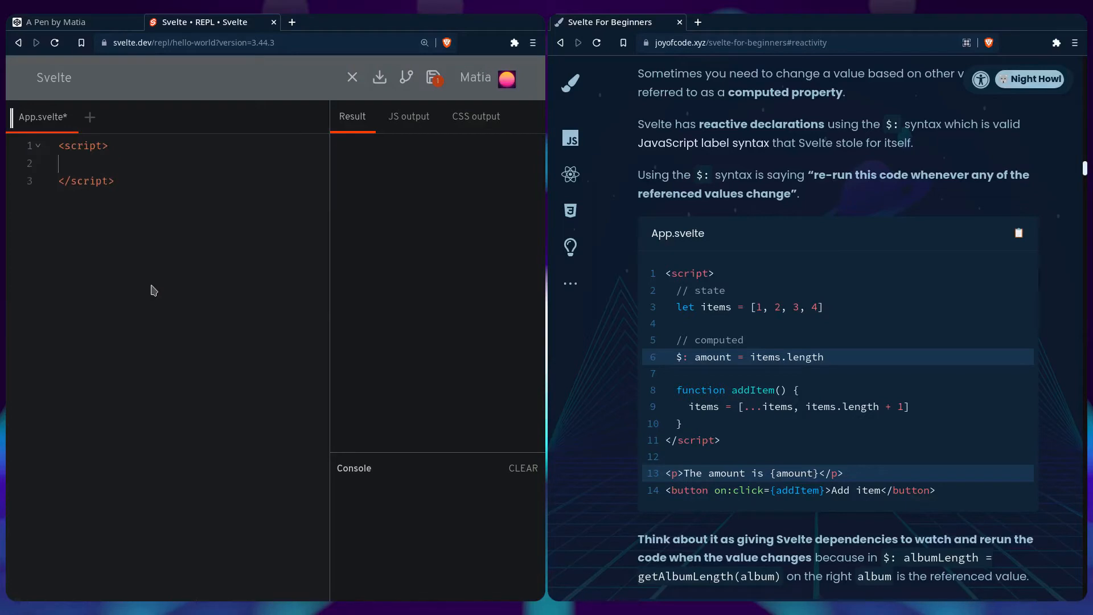
{"action": "type", "text": "// stat"}
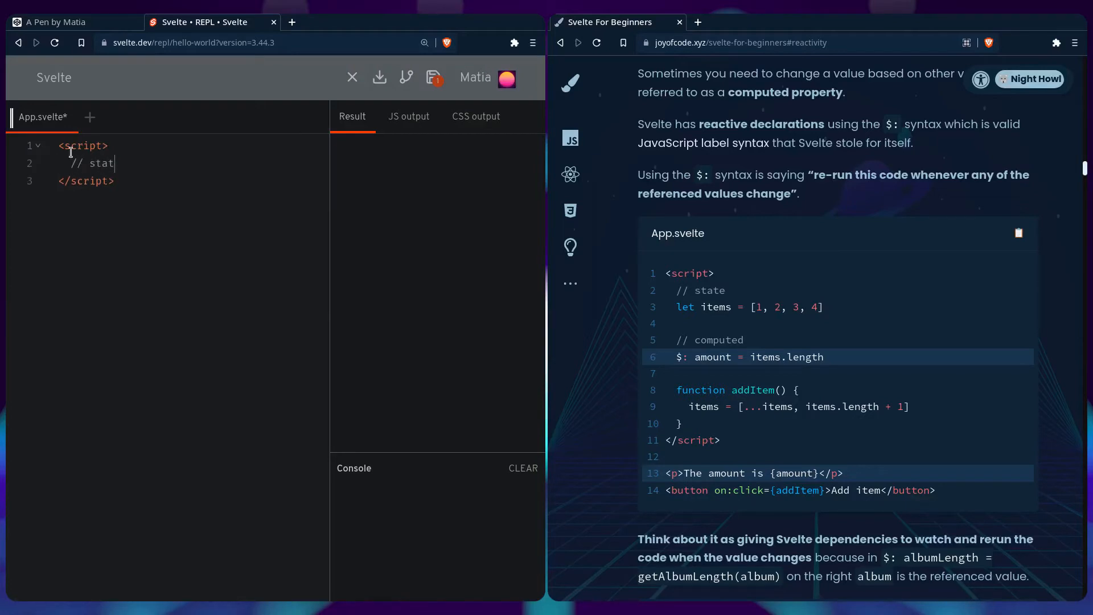
{"action": "type", "text": "e"}
{"action": "type", "text": "let items = [1, "}
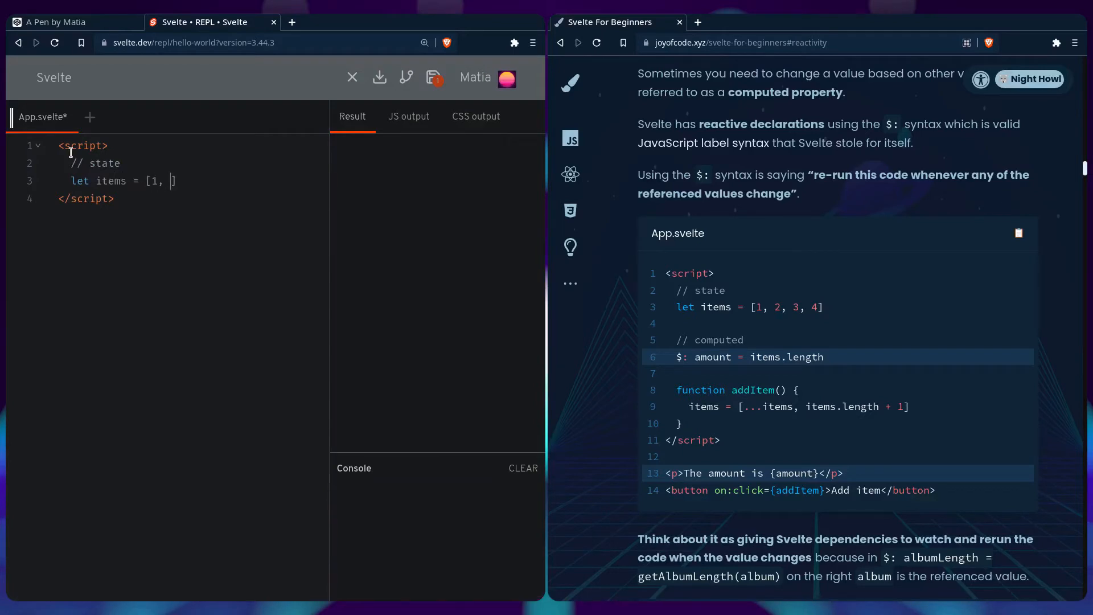
{"action": "type", "text": "2, 3, 4,"}
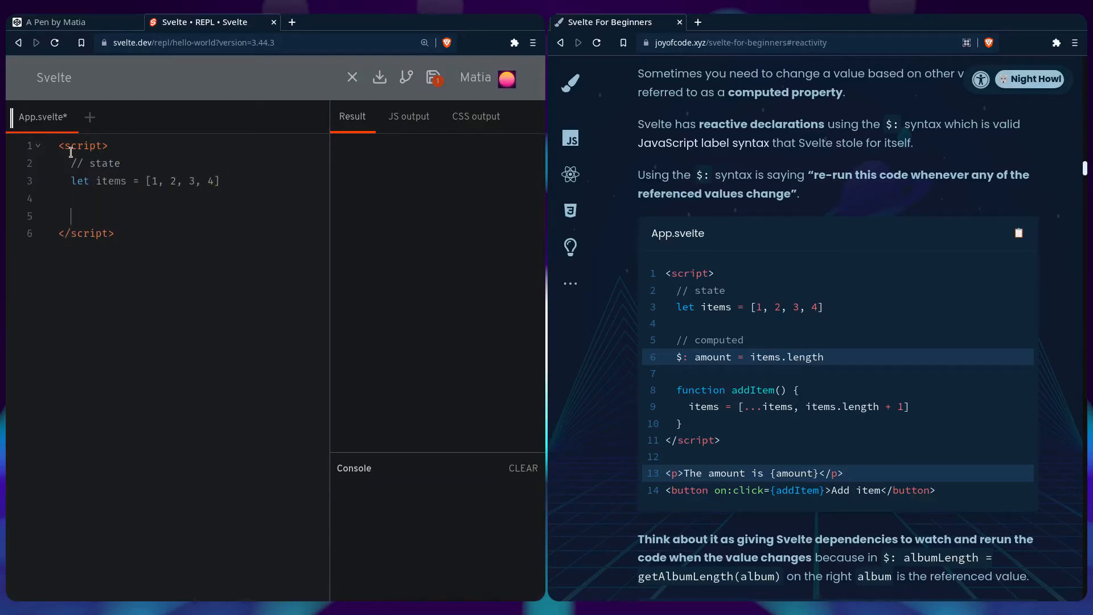
{"action": "type", "text": "let amount ="}
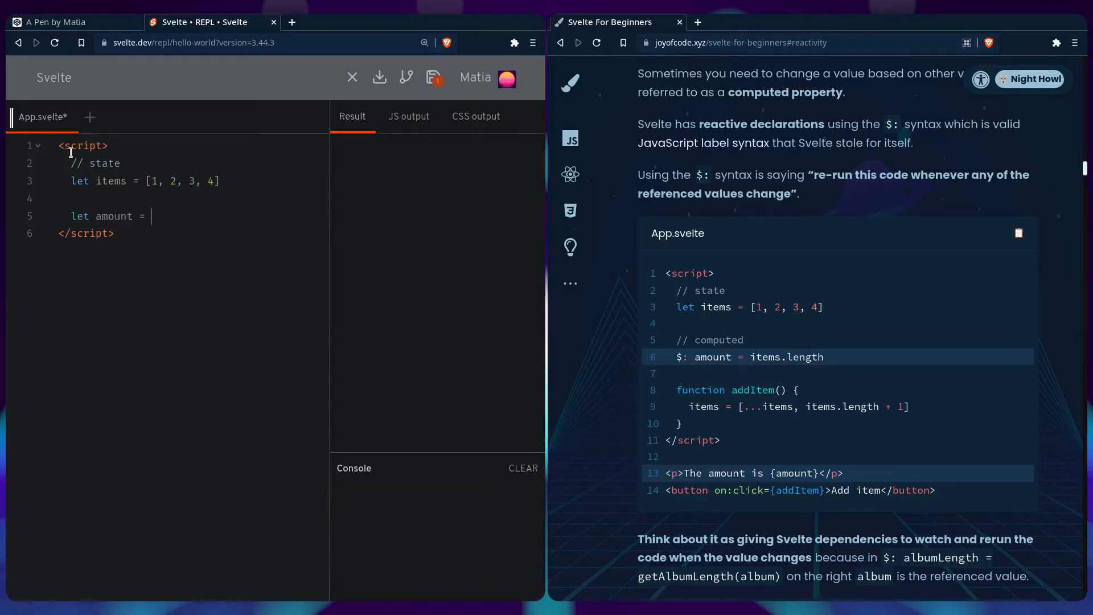
{"action": "type", "text": "items.length"}
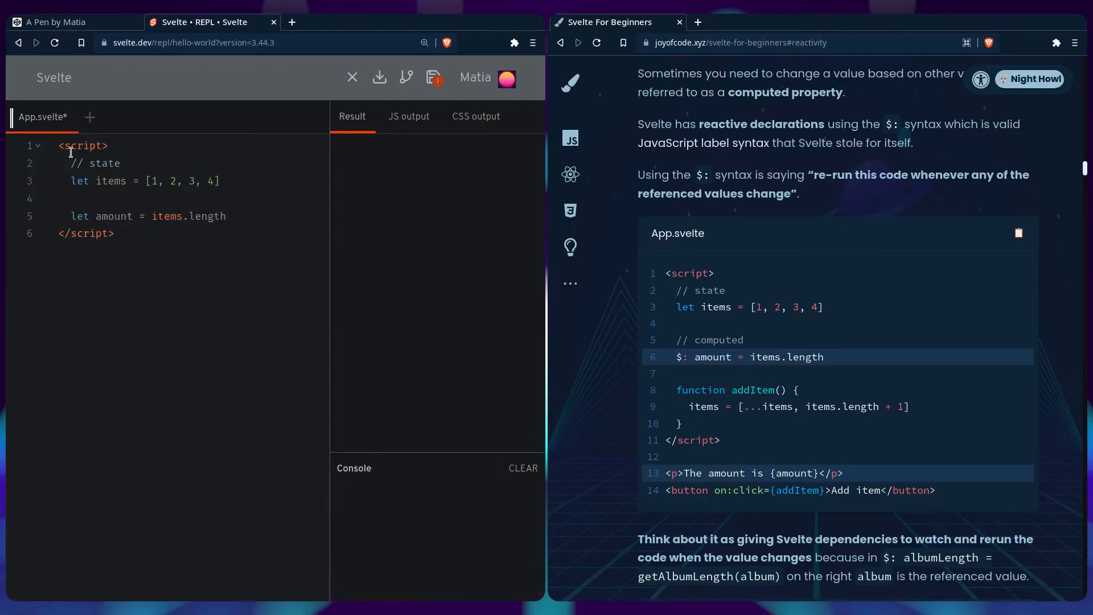
- Add an addItem function appending length + 1 and a paragraph reading The amount is {amount}
{"action": "type", "text": "function"}
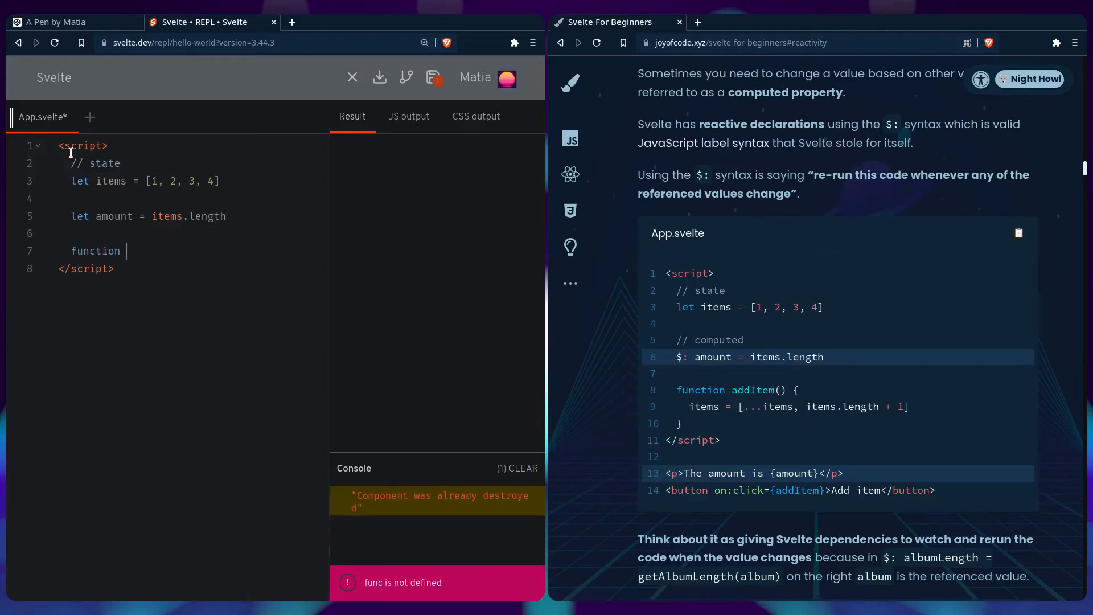
{"action": "type", "text": "addItem() {"}
{"action": "type", "text": "items = [...items, items."}
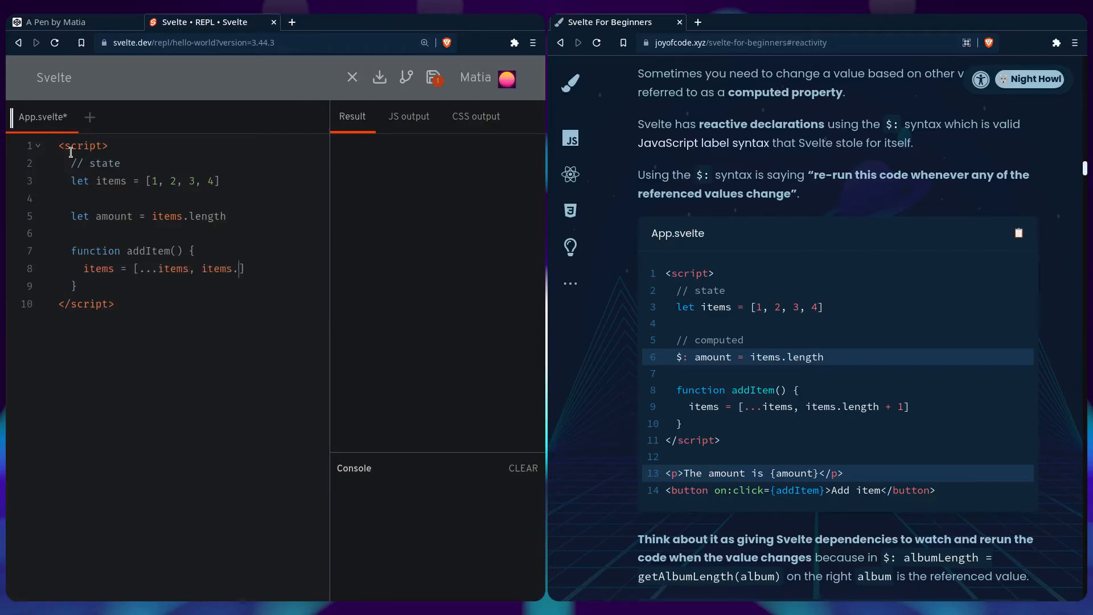
{"action": "type", "text": "length"}
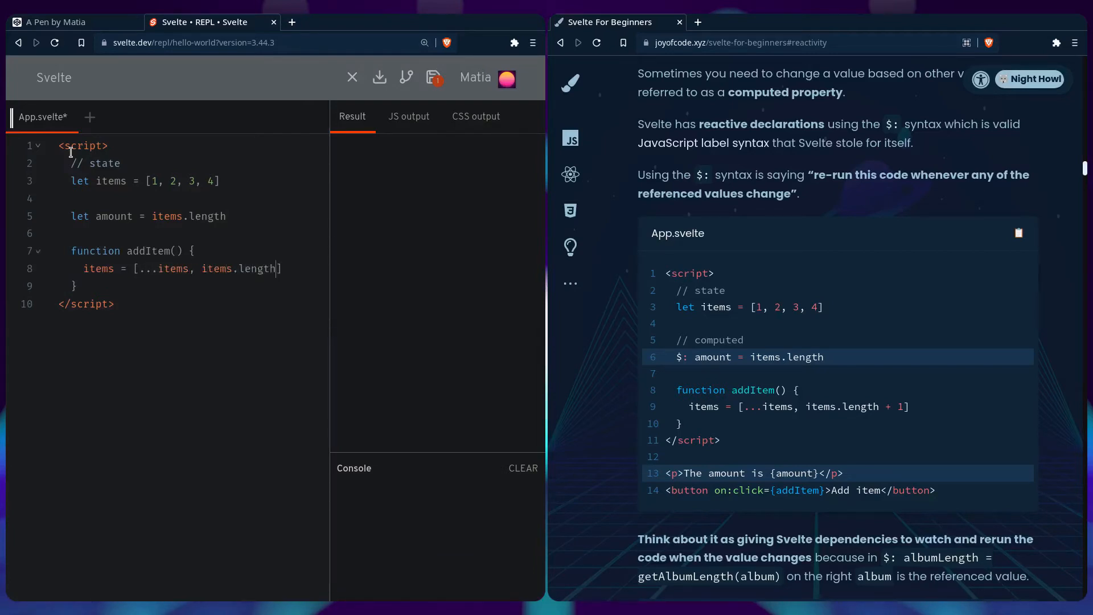
{"action": "type", "text": "+ 1"}
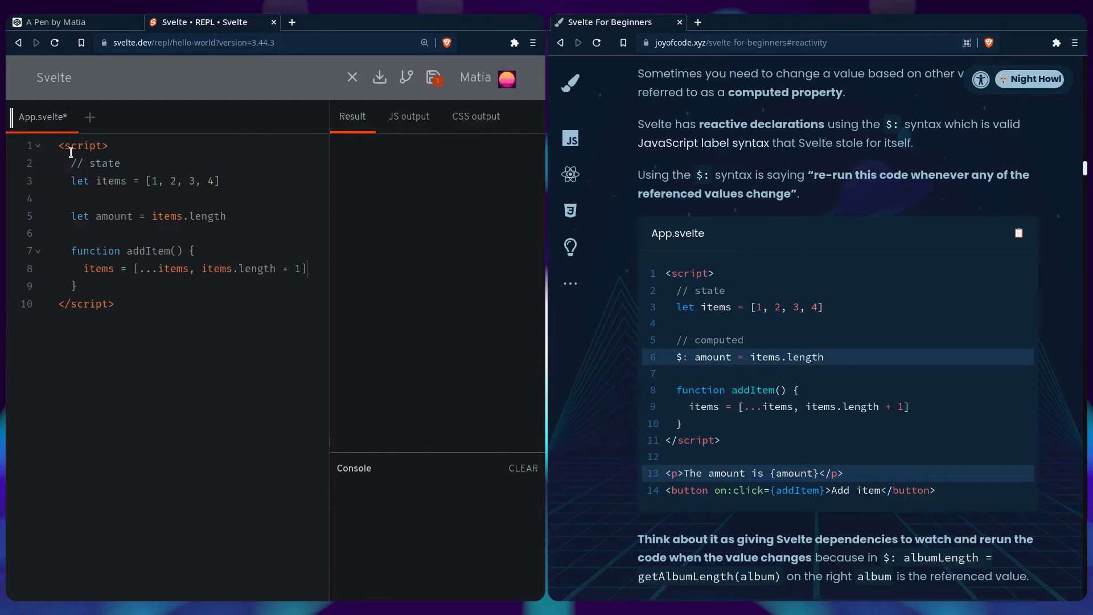
{"action": "type", "text": "<p></p>"}
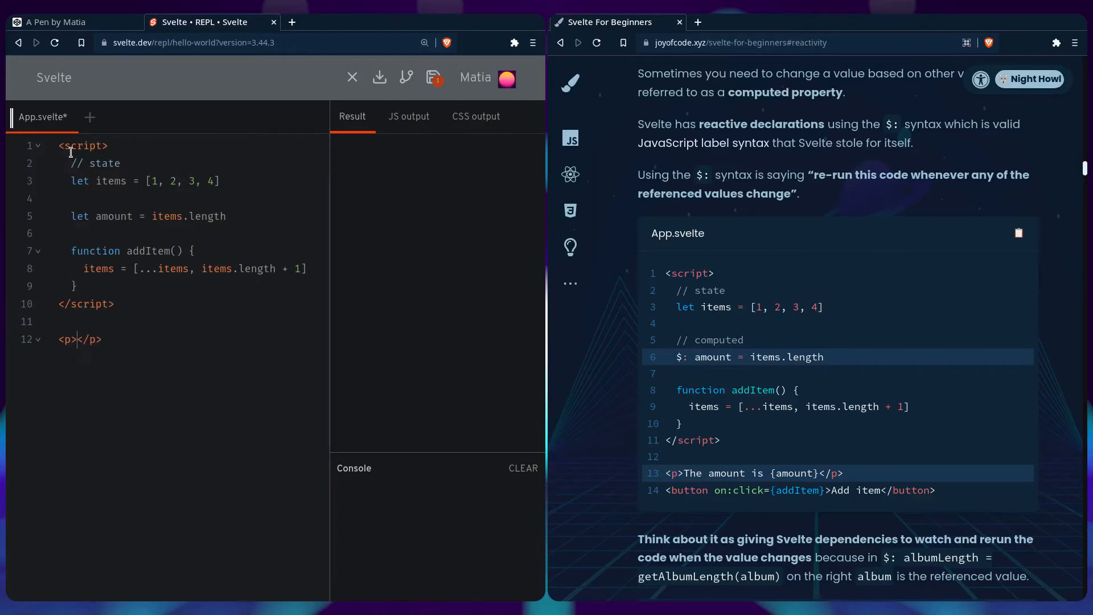
{"action": "type", "text": "The amount is {amount"}
{"action": "type", "text": "<button on:click={addItem}>Add item</button>"}
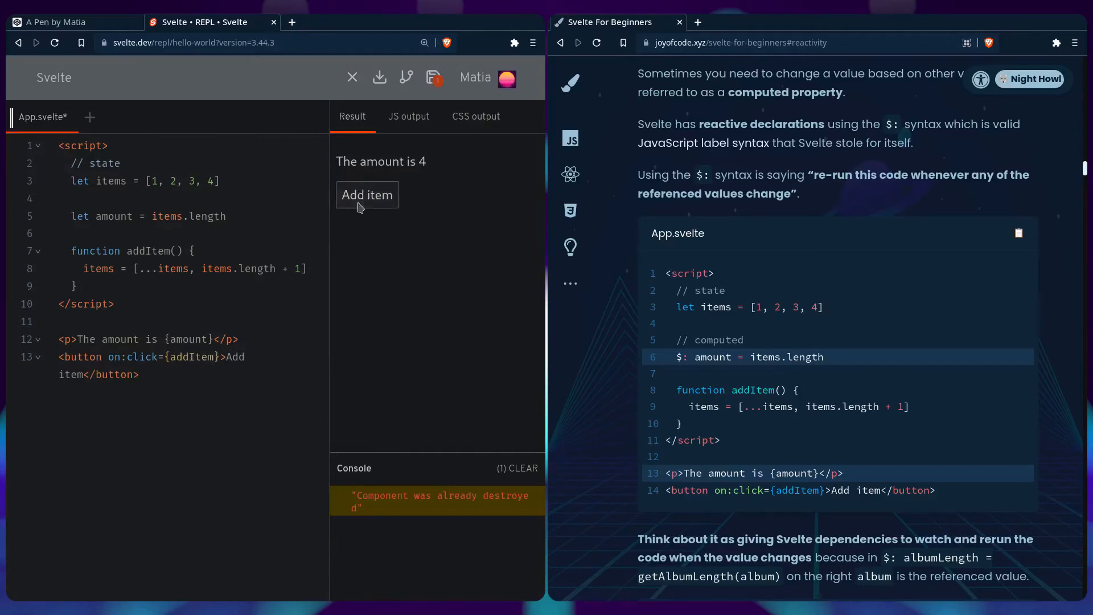
{"action": "mouse_move", "coordinate": [382, 344]}
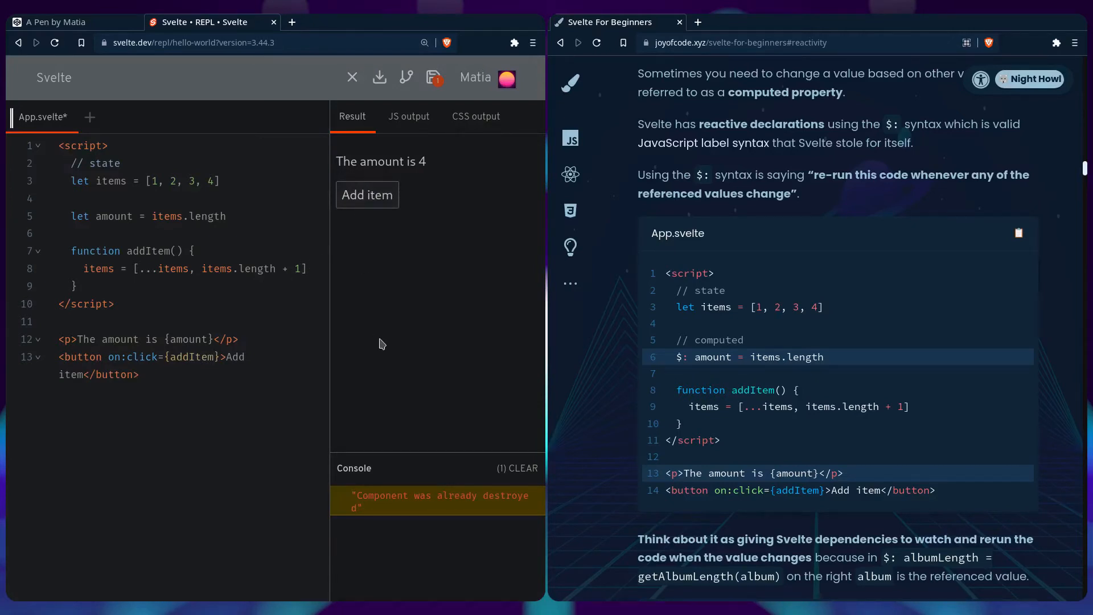
{"action": "mouse_move", "coordinate": [371, 331]}
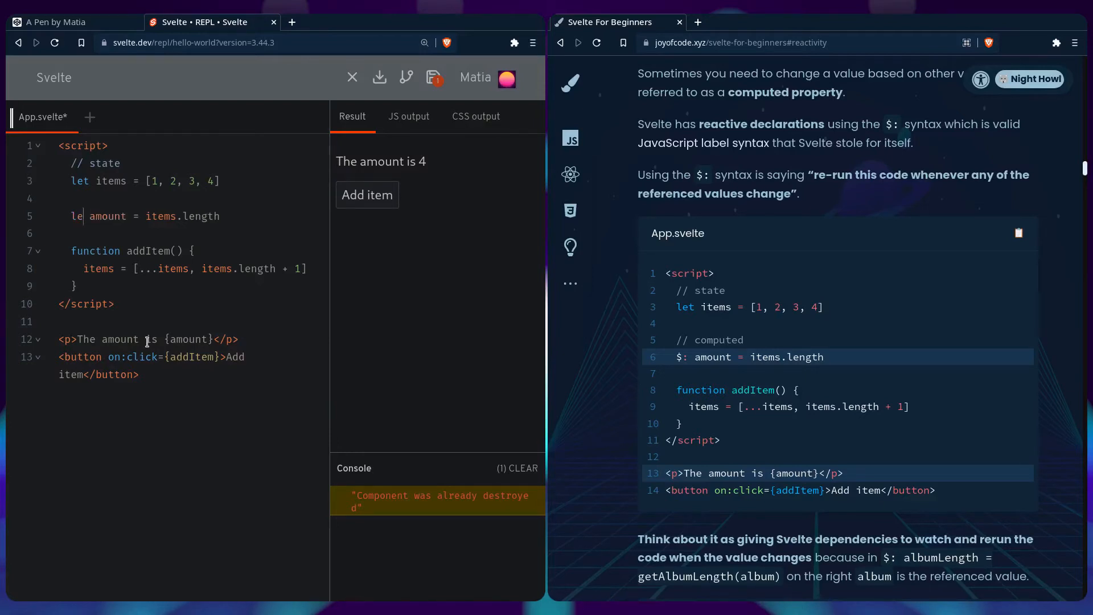
- Change amount to a $: reactive declaration and add items to see the count rise
{"action": "type", "text": "$:"}
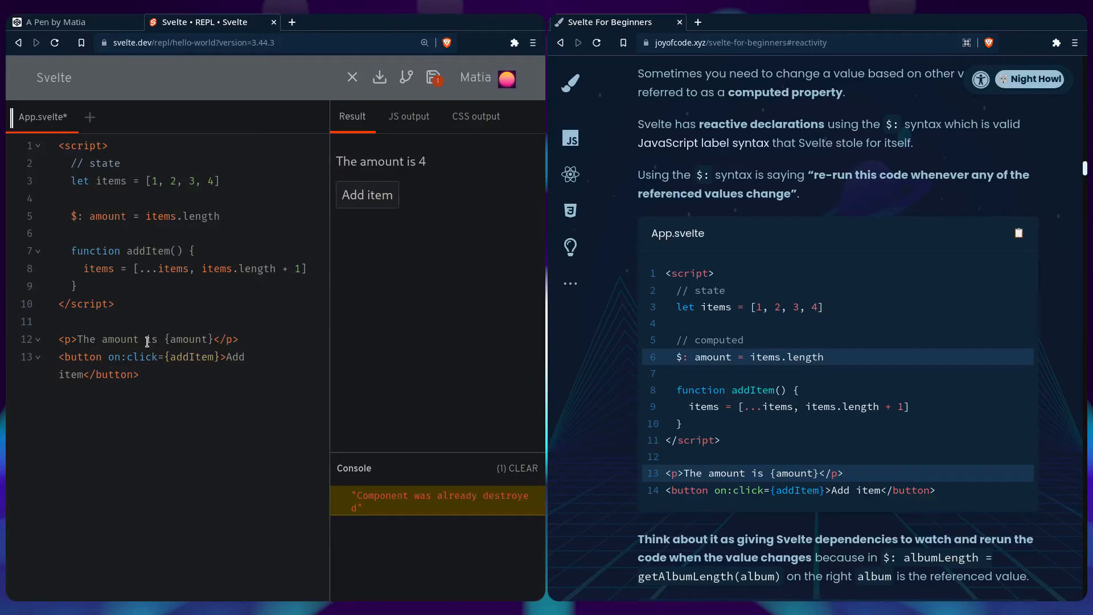
{"action": "left_click", "coordinate": [367, 195]}
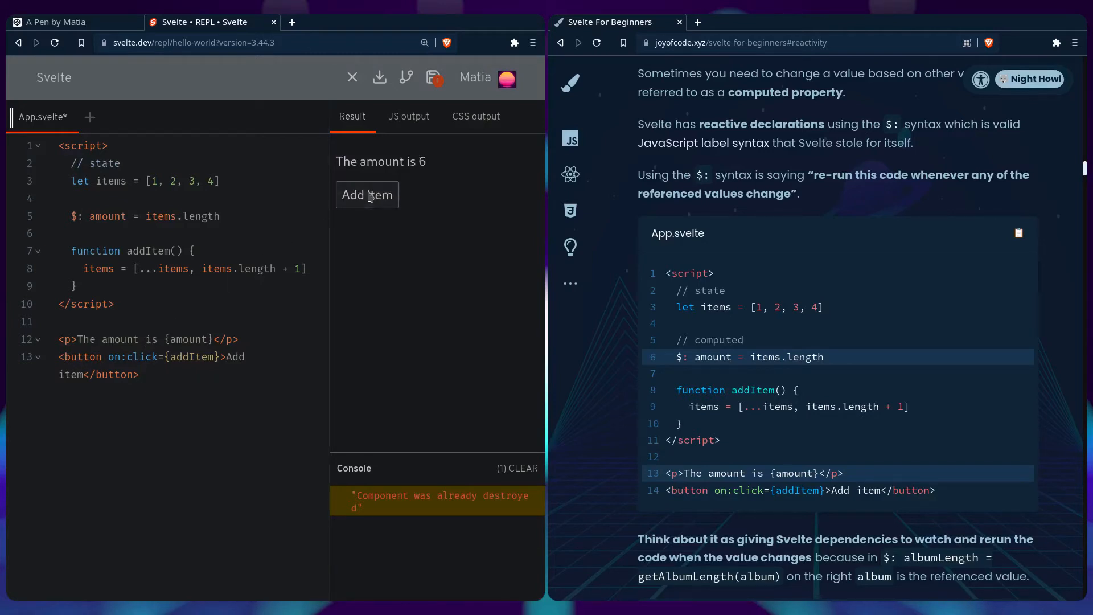
{"action": "left_click", "coordinate": [366, 195]}
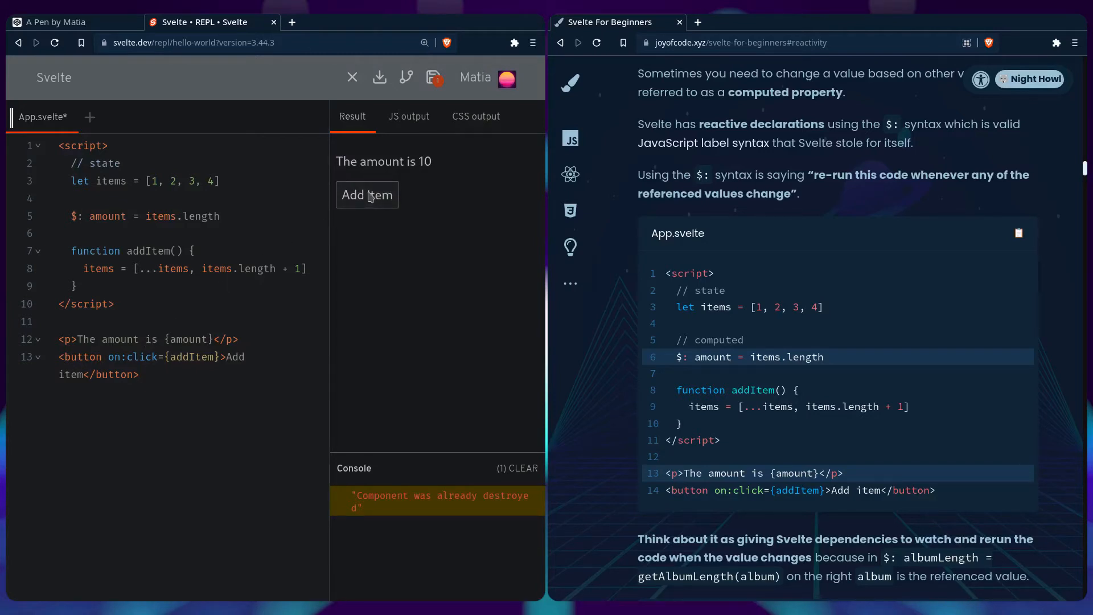
{"action": "mouse_move", "coordinate": [377, 207]}
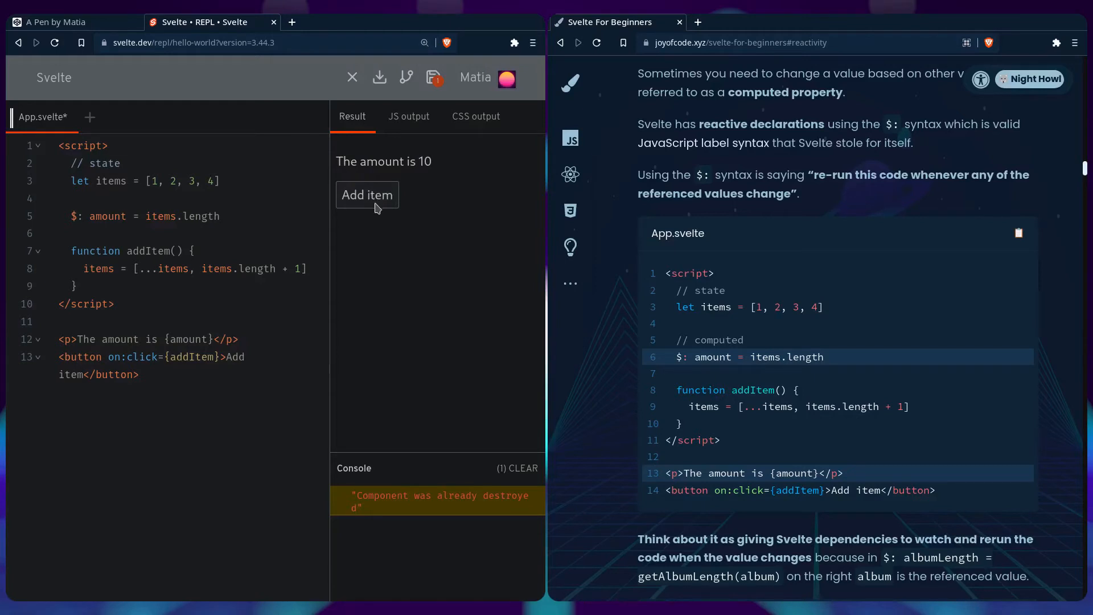
- Declare the three-track album array and a computed $: albumLength = getAlbumLength(album)
{"action": "scroll", "scroll_direction": "down", "scroll_amount": 3}
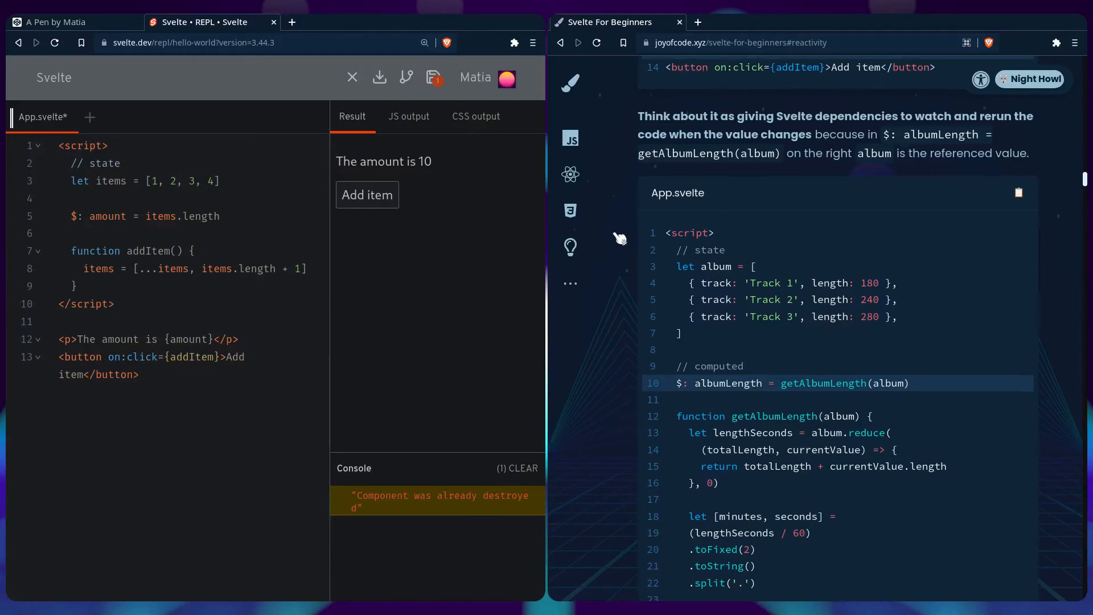
{"action": "scroll", "scroll_direction": "down", "scroll_amount": 3}
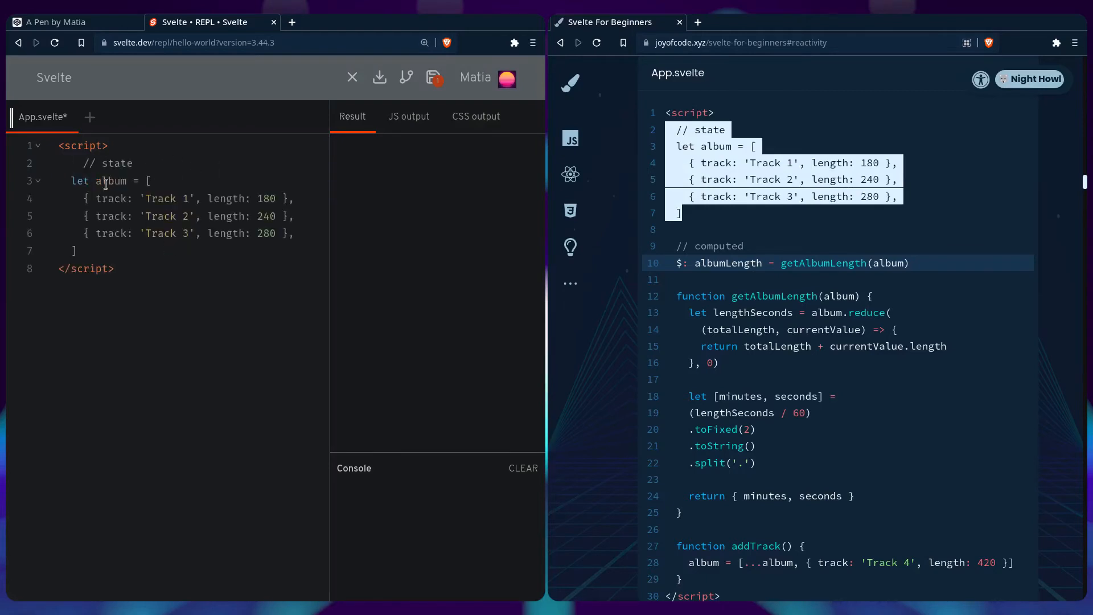
{"action": "mouse_move", "coordinate": [95, 202]}
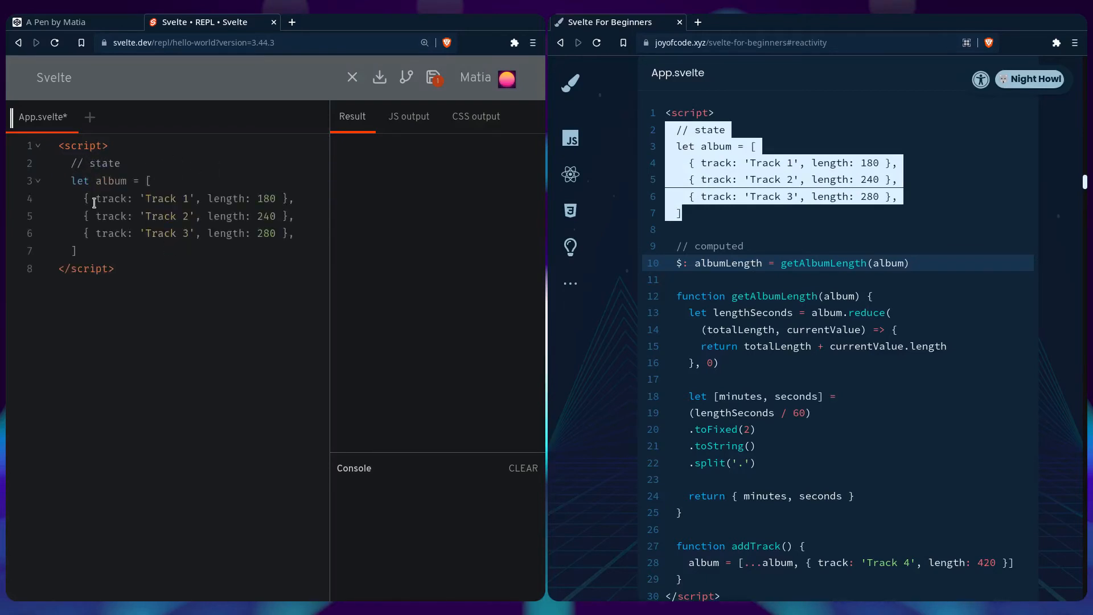
{"action": "type", "text": "// computed"}
{"action": "type", "text": "$:"}
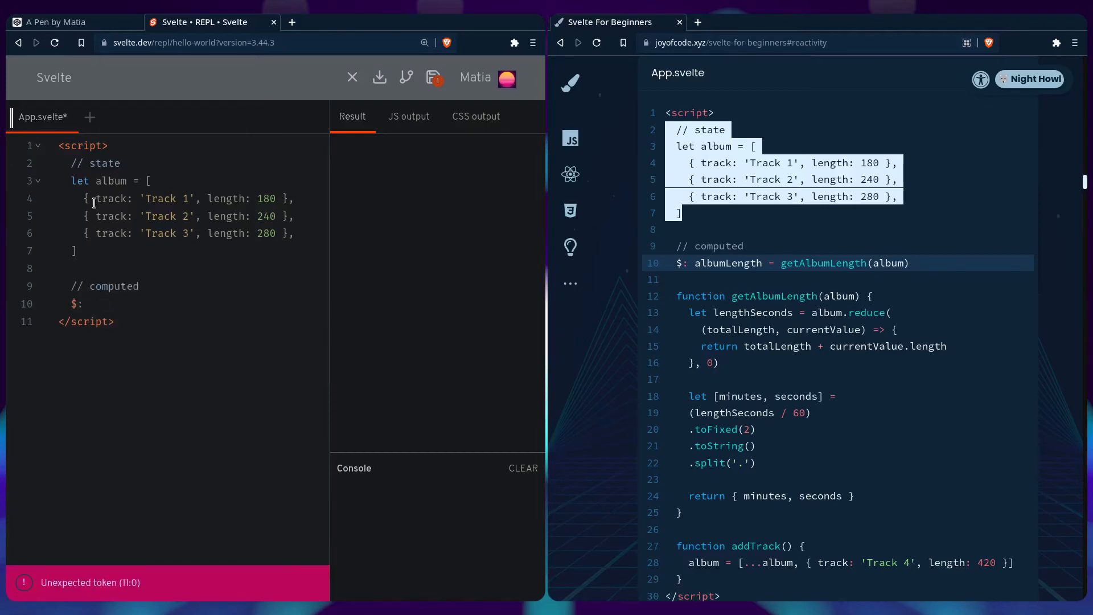
{"action": "type", "text": "albumLength = get"}
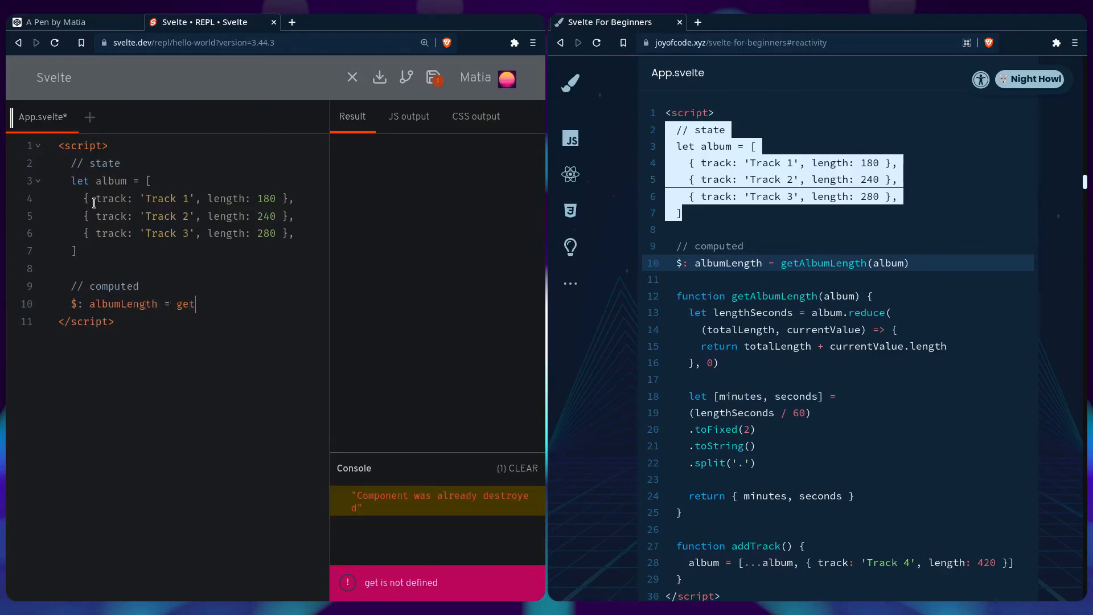
{"action": "type", "text": "AlbumLength("}
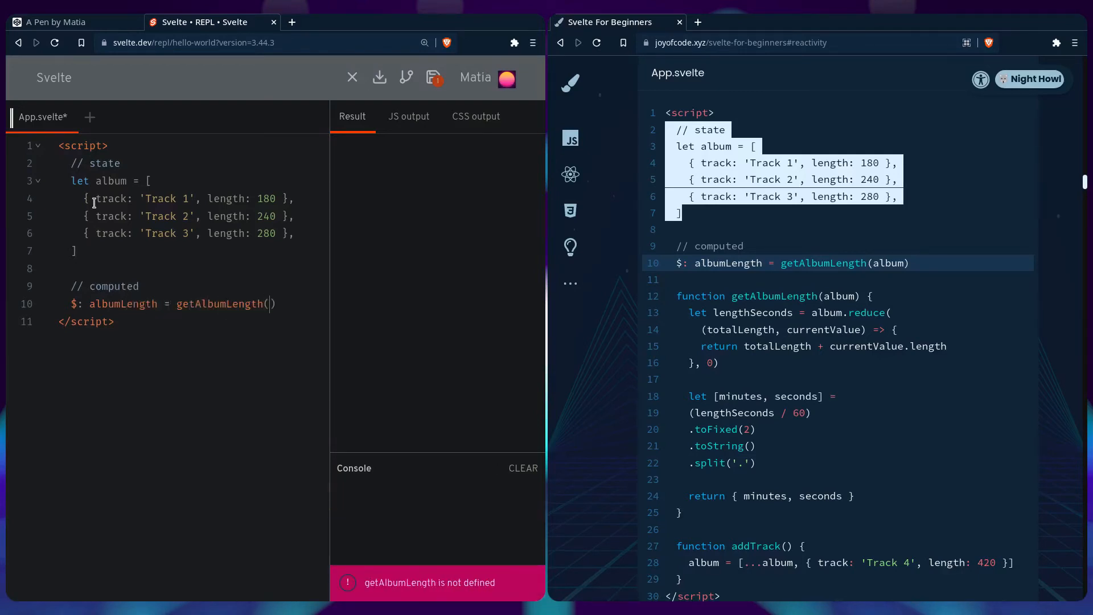
{"action": "type", "text": "album"}
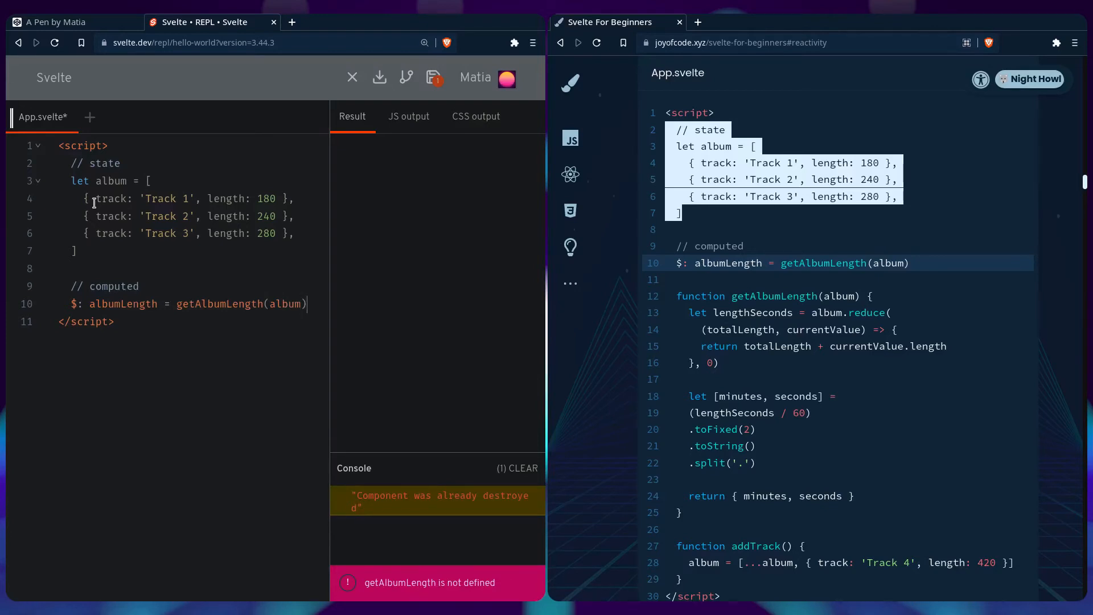
{"action": "mouse_move", "coordinate": [131, 233]}
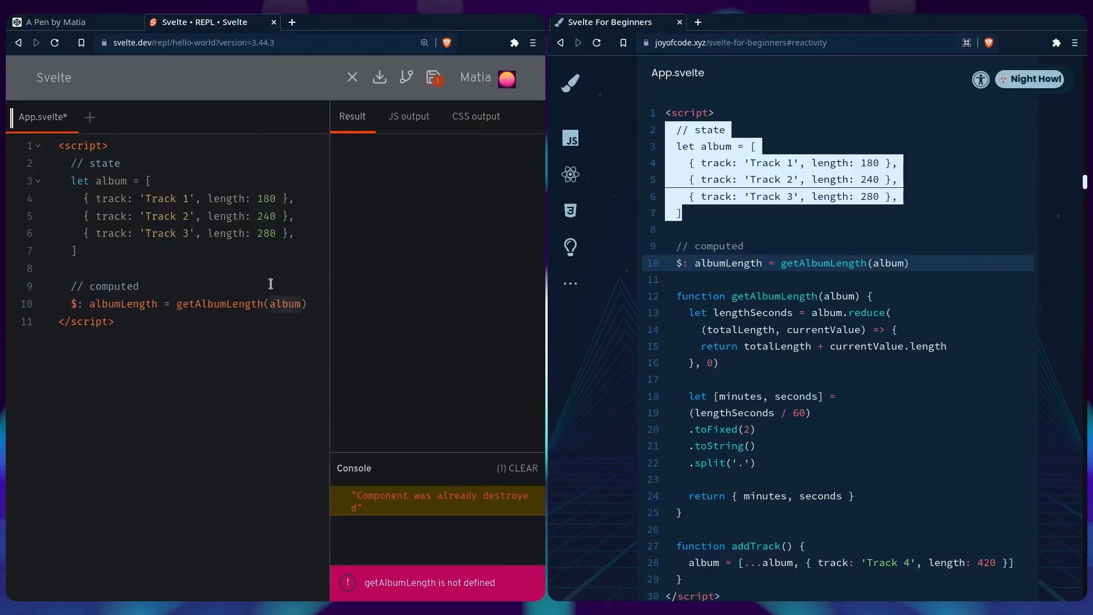
{"action": "mouse_move", "coordinate": [278, 316]}
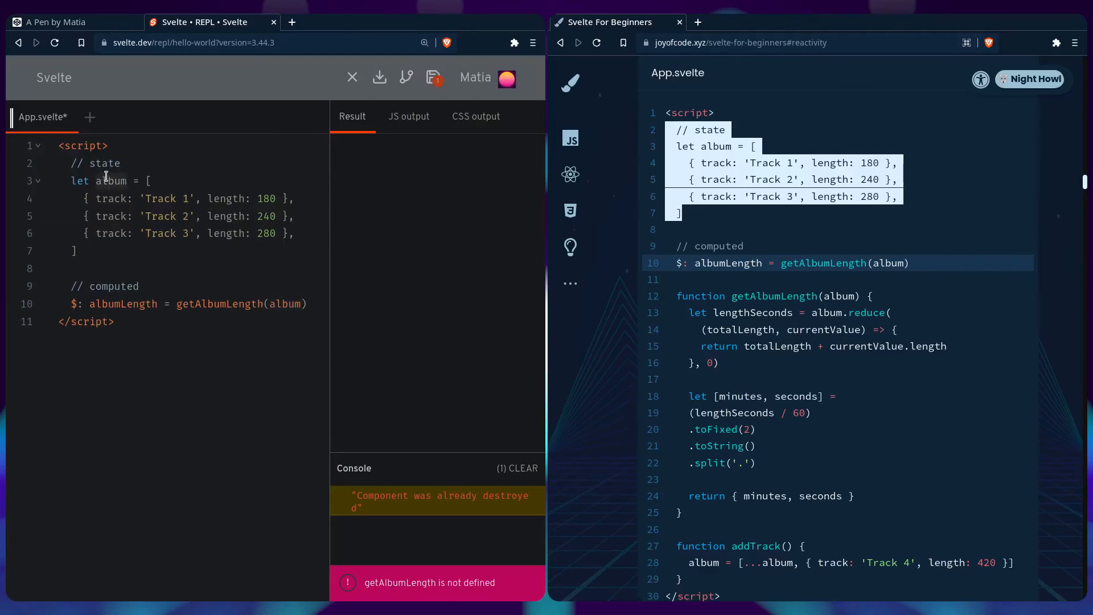
{"action": "mouse_move", "coordinate": [132, 303]}
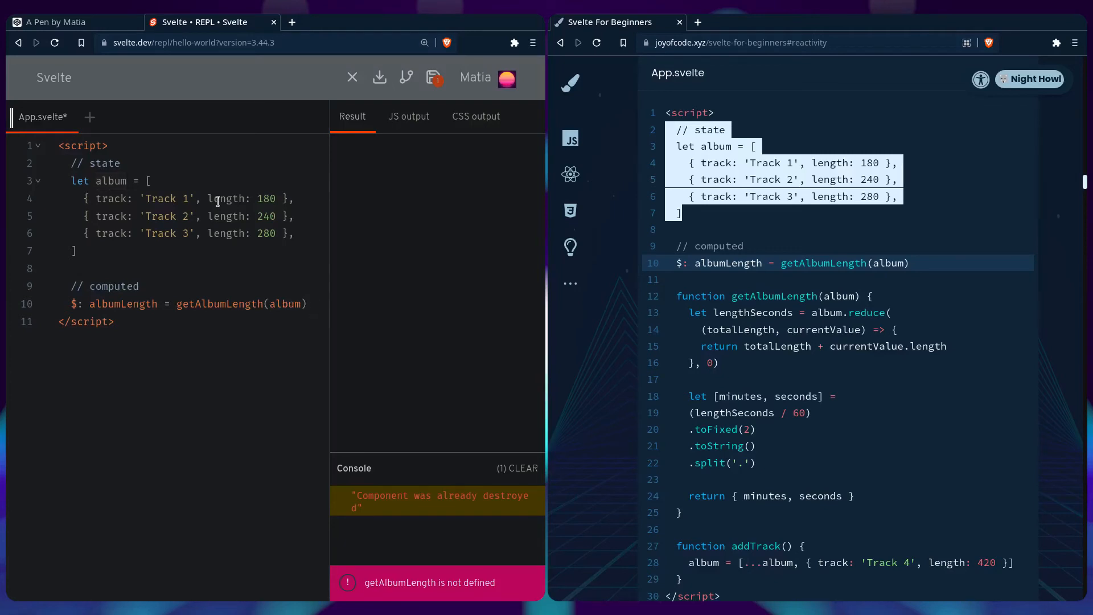
- Define getAlbumLength totaling track lengths into minutes and seconds
{"action": "type", "text": "functi"}
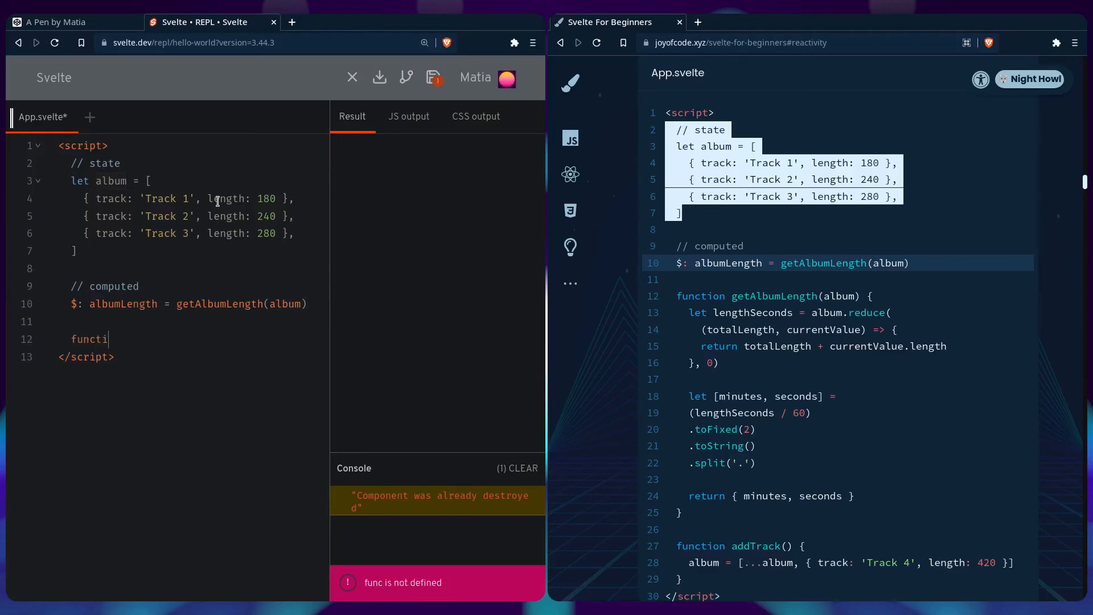
{"action": "type", "text": "on getAlbumLength(album"}
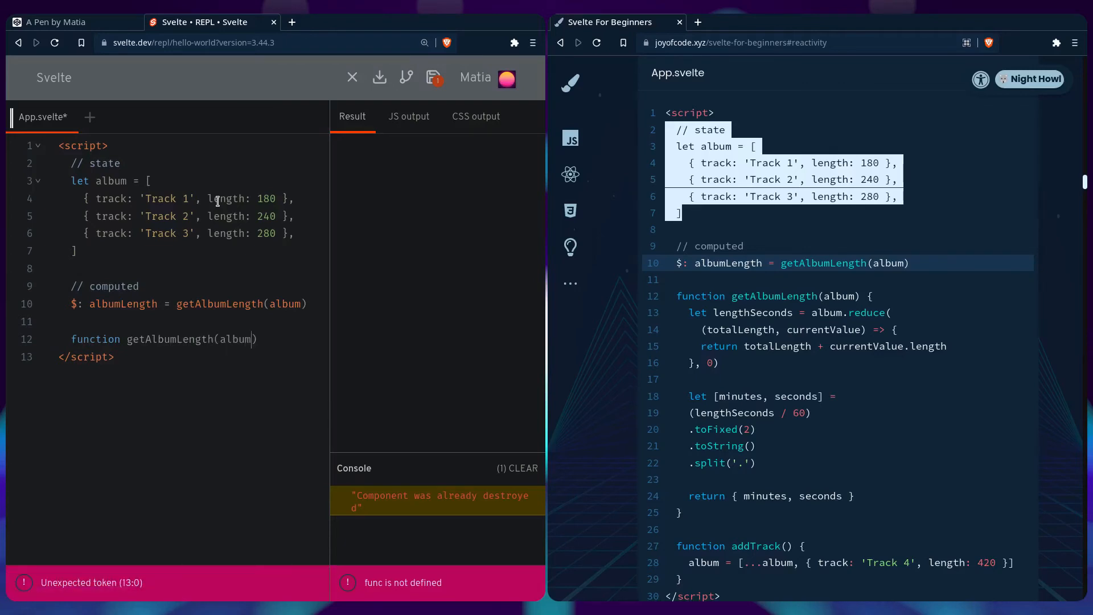
{"action": "type", "text": "{"}
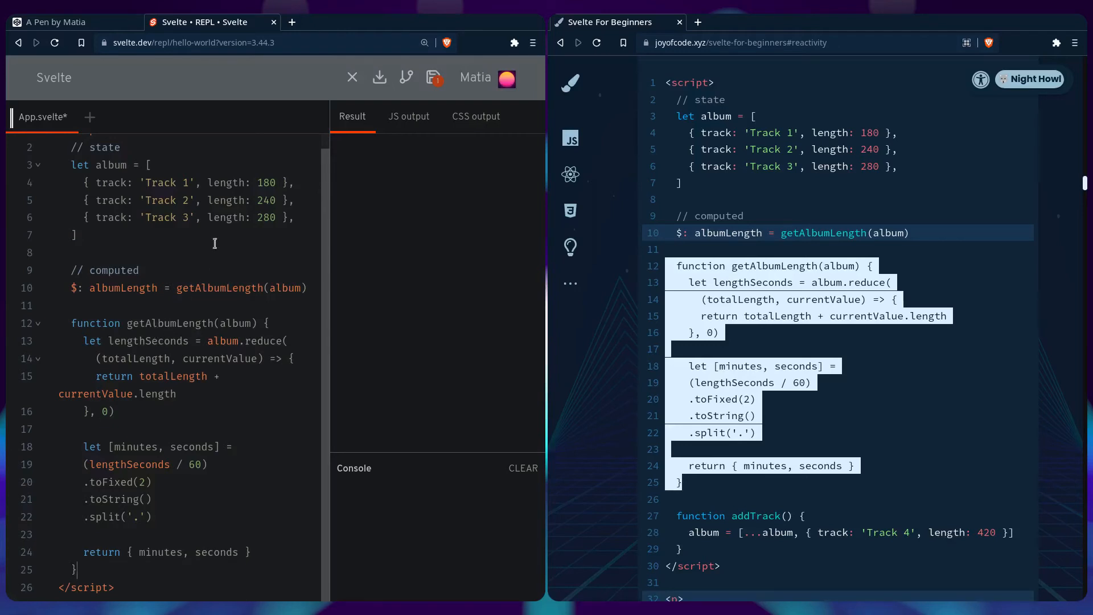
{"action": "mouse_move", "coordinate": [197, 257]}
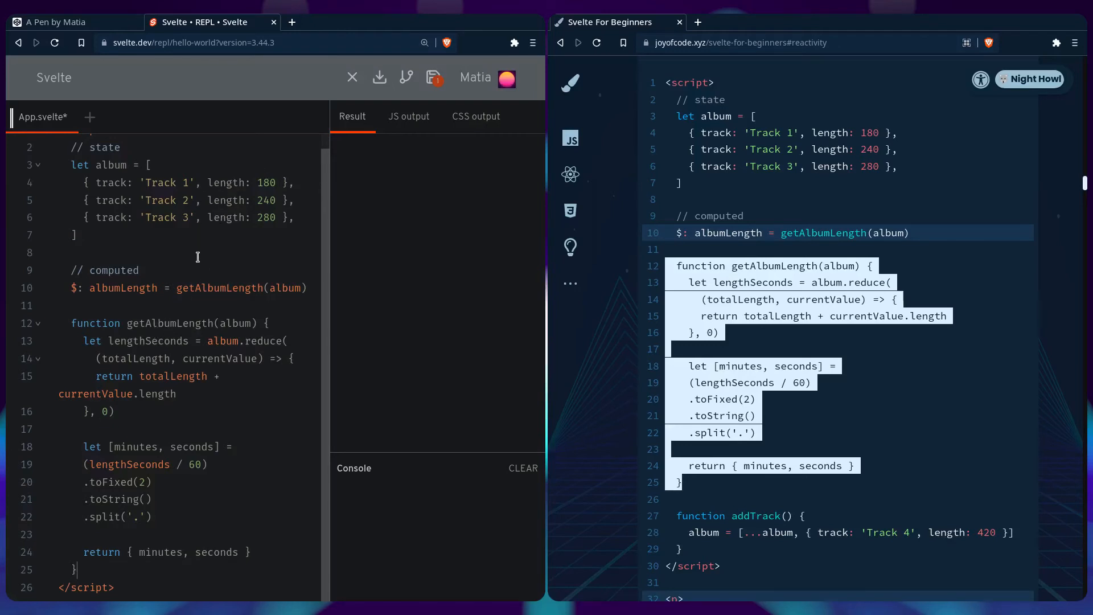
{"action": "mouse_move", "coordinate": [223, 404]}
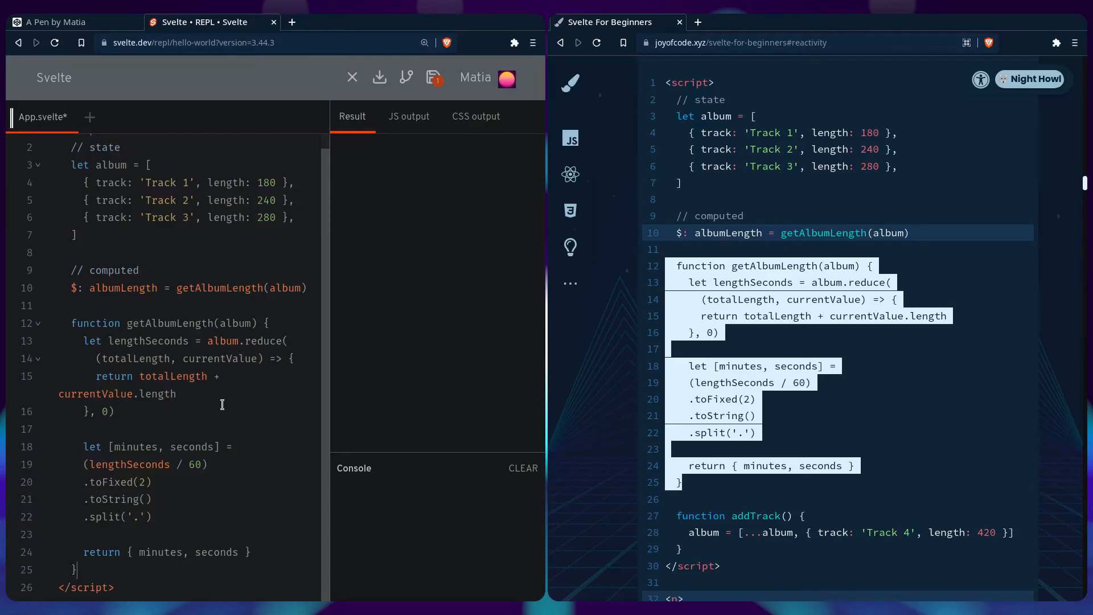
{"action": "mouse_move", "coordinate": [179, 447]}
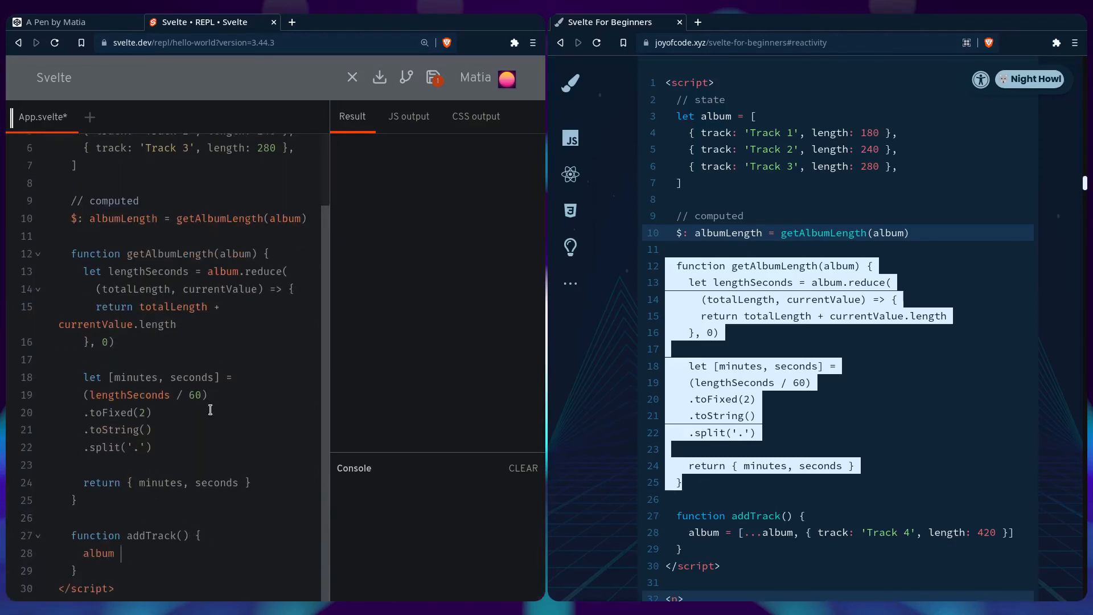
- Add addTrack appending { track: 'Track 4', length: 420 } via spread
{"action": "type", "text": "= [...album"}
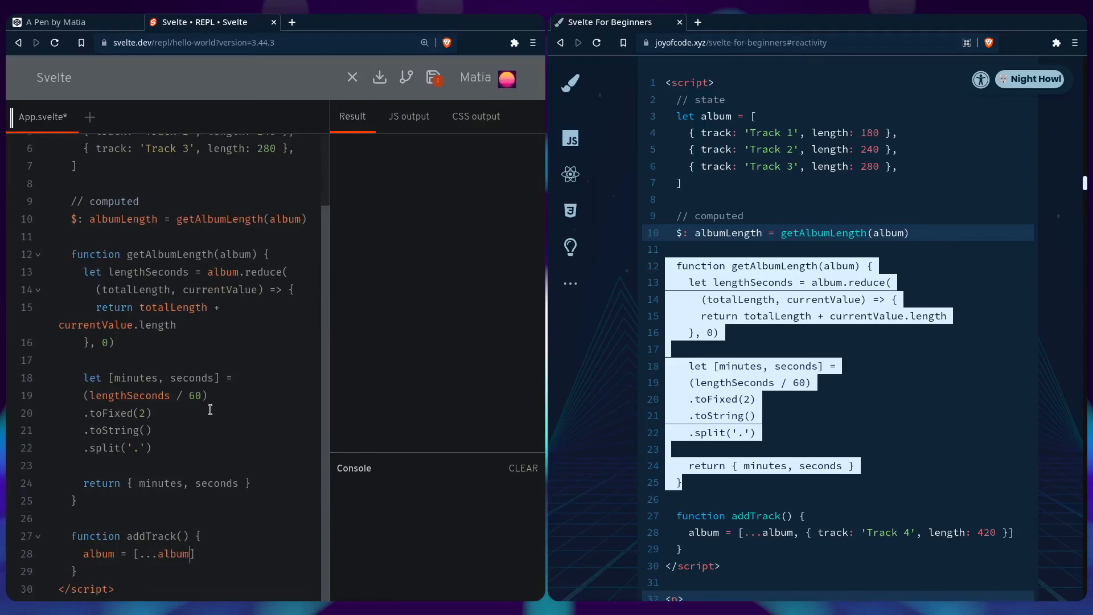
{"action": "type", "text": ", {}"}
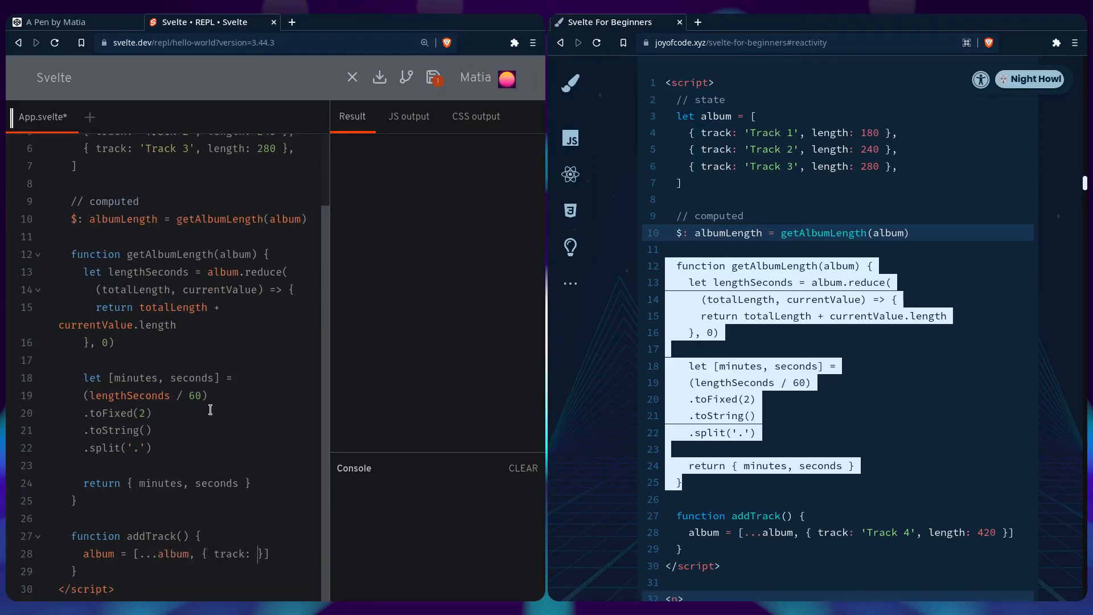
{"action": "type", "text": "'Track 4'"}
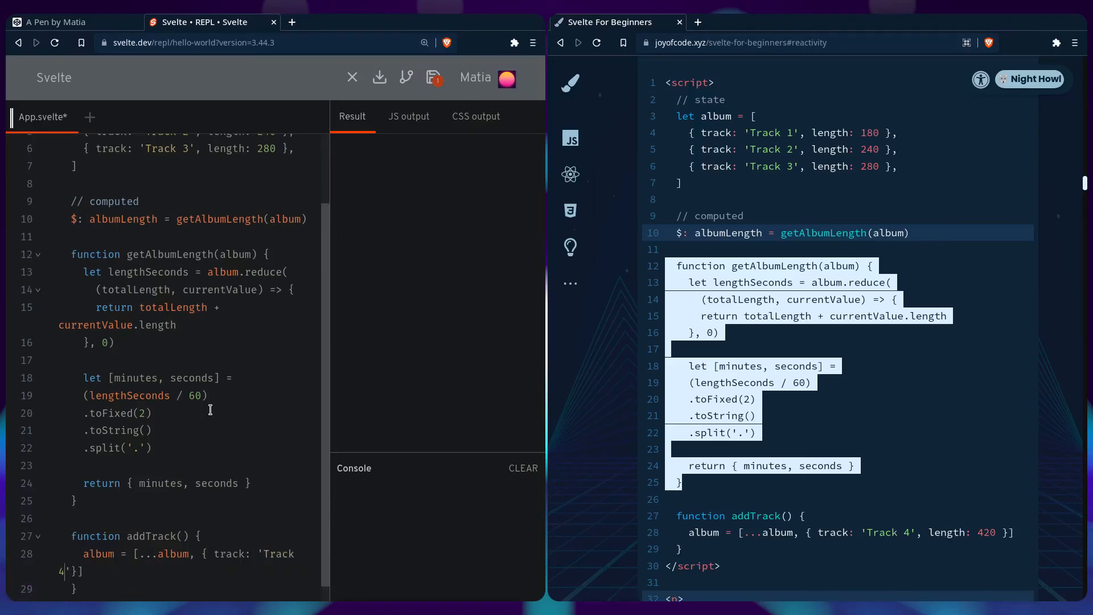
{"action": "type", "text": ","}
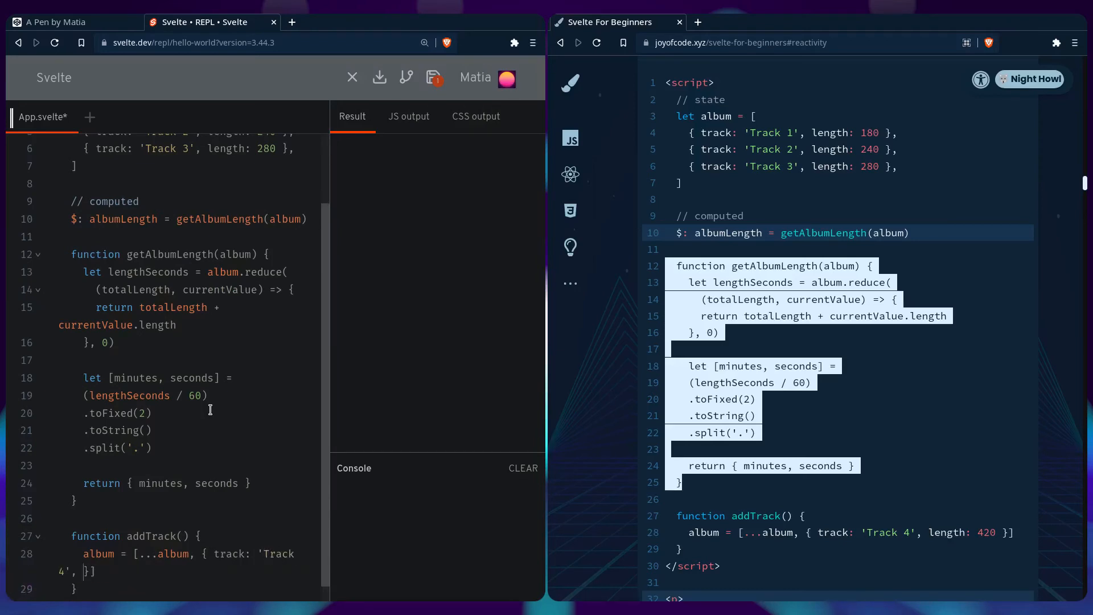
{"action": "type", "text": "length: 420"}
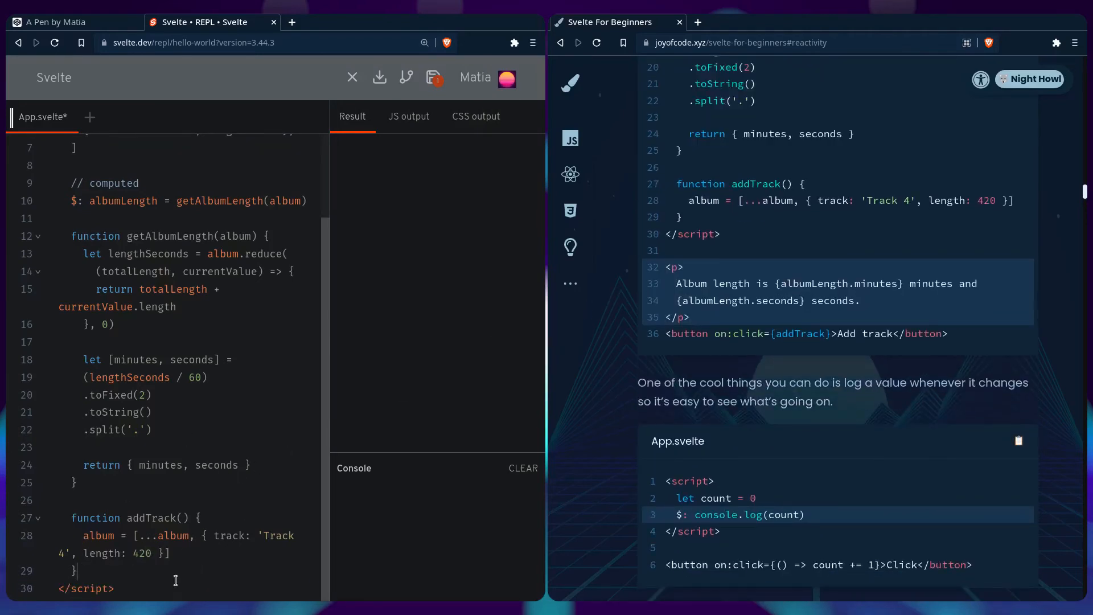
- Show albumLength minutes and seconds in a paragraph, then add tracks to update it
{"action": "scroll", "scroll_direction": "down", "scroll_amount": 3}
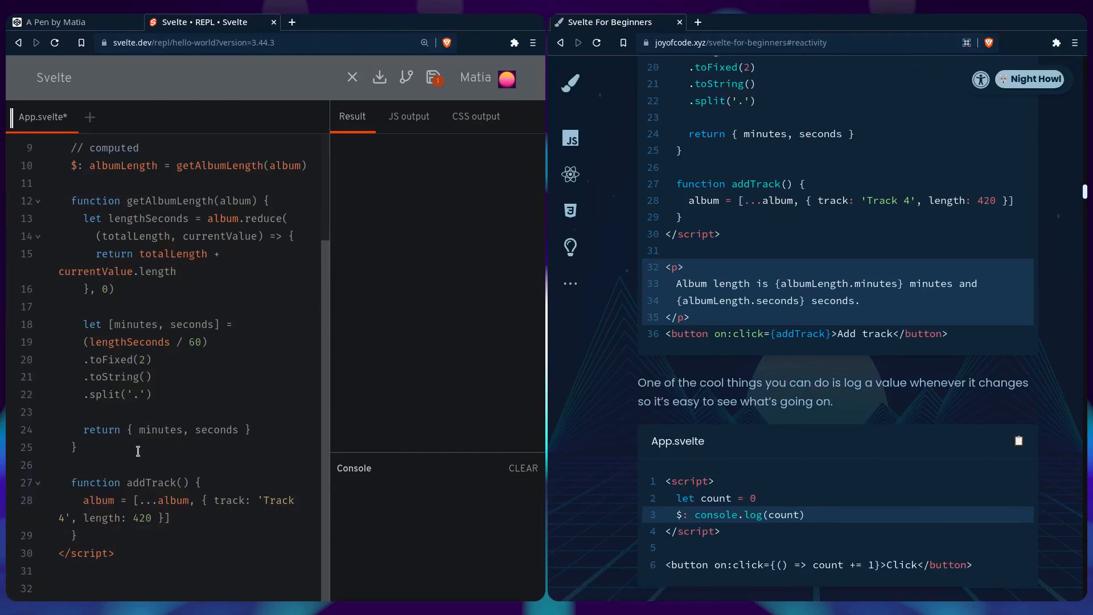
{"action": "scroll", "scroll_direction": "down", "scroll_amount": 3}
{"action": "type", "text": "Album length is {albumLength.minutes"}
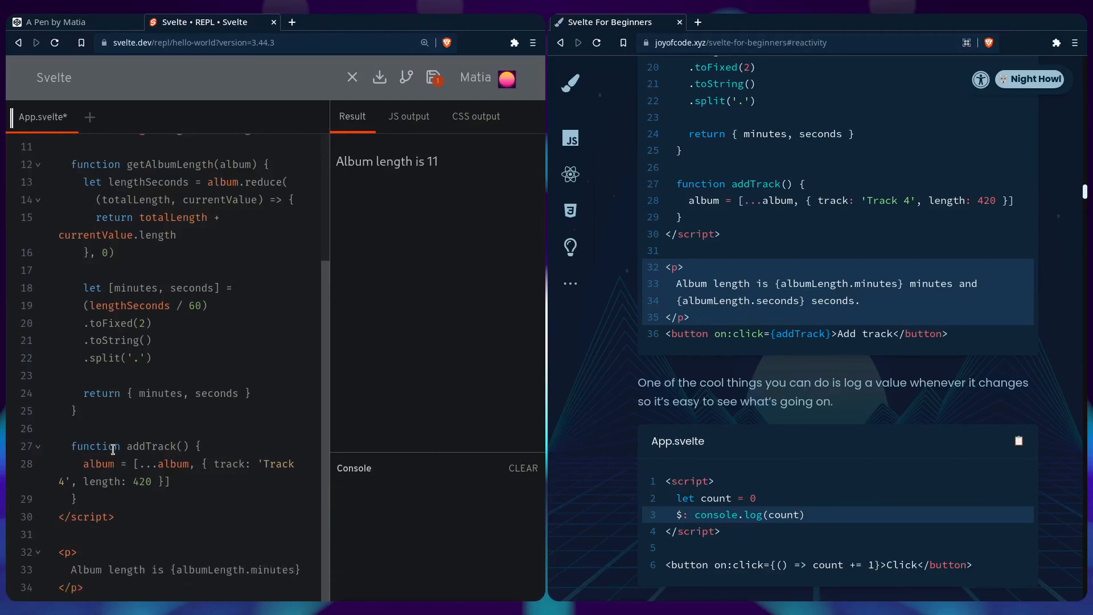
{"action": "type", "text": "and {albumLength.seconds"}
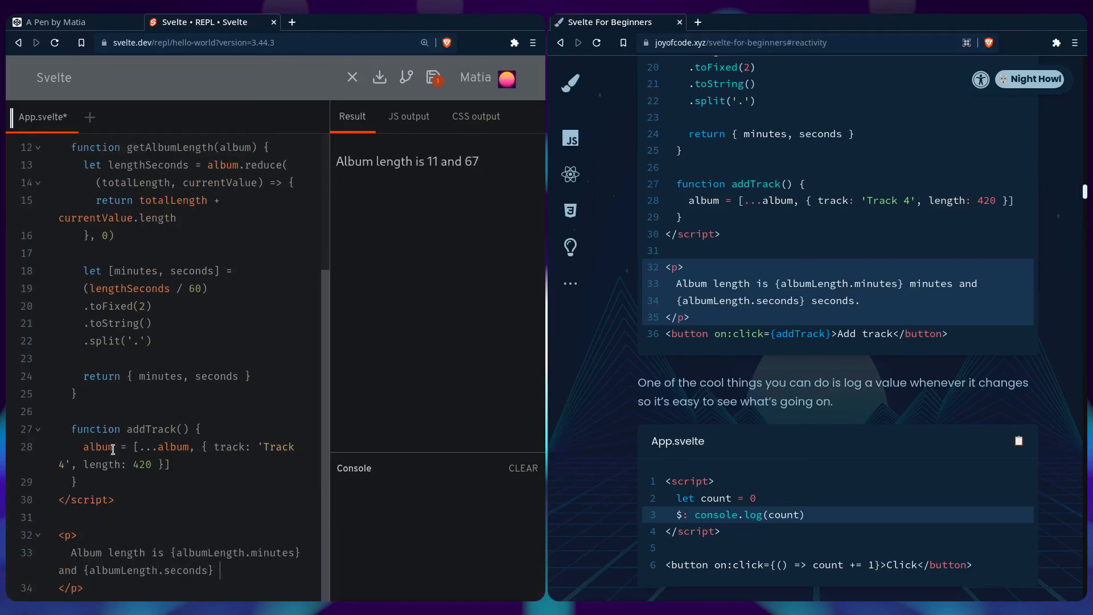
{"action": "type", "text": "seconds."}
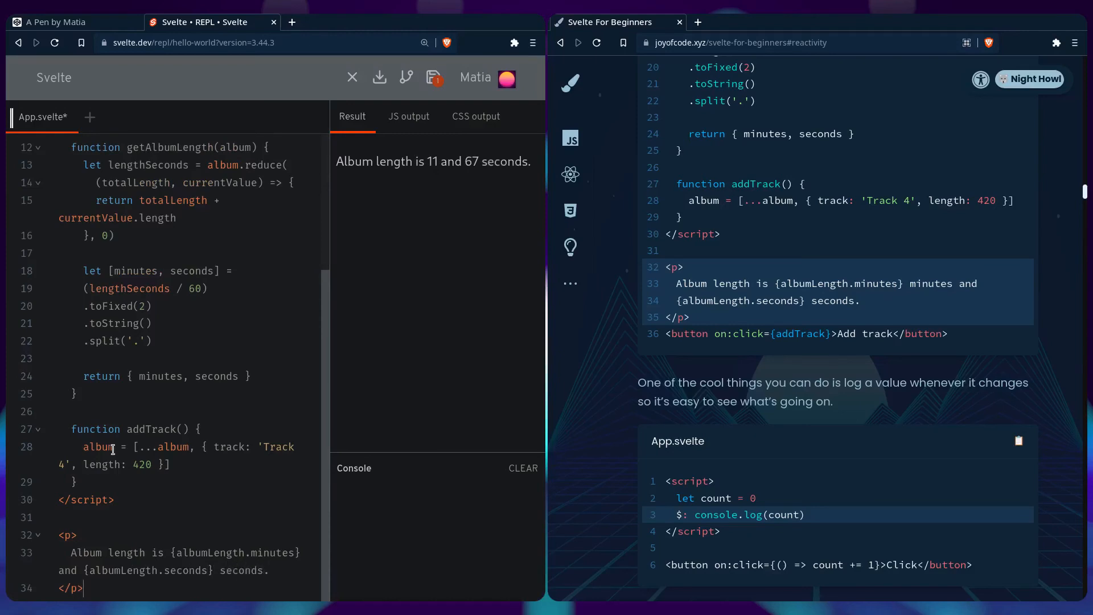
{"action": "scroll", "scroll_direction": "down", "scroll_amount": 3}
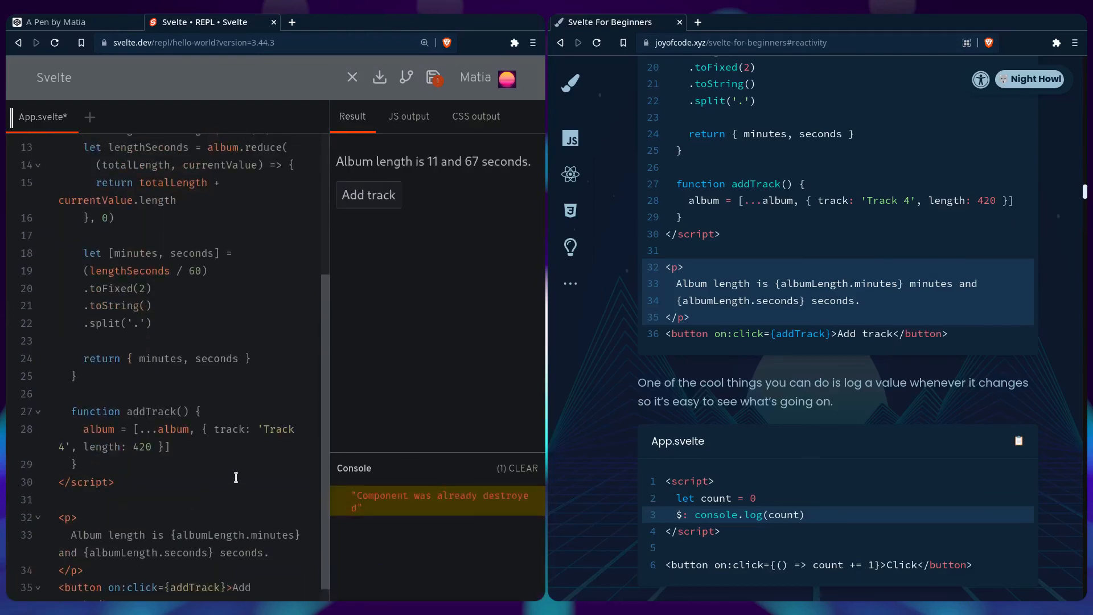
{"action": "mouse_move", "coordinate": [430, 246]}
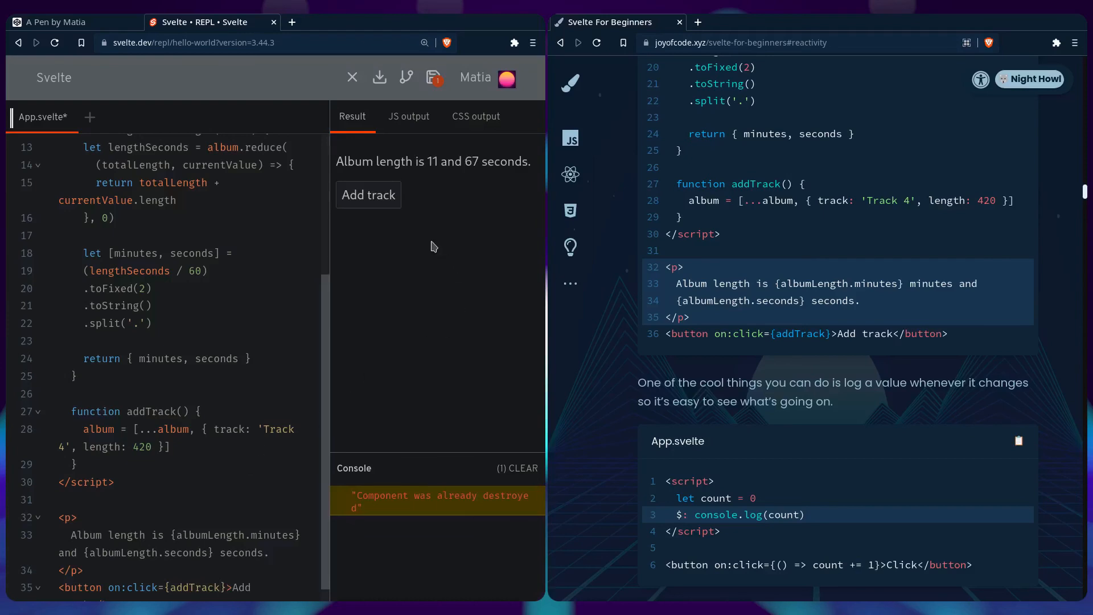
{"action": "left_click", "coordinate": [368, 195]}
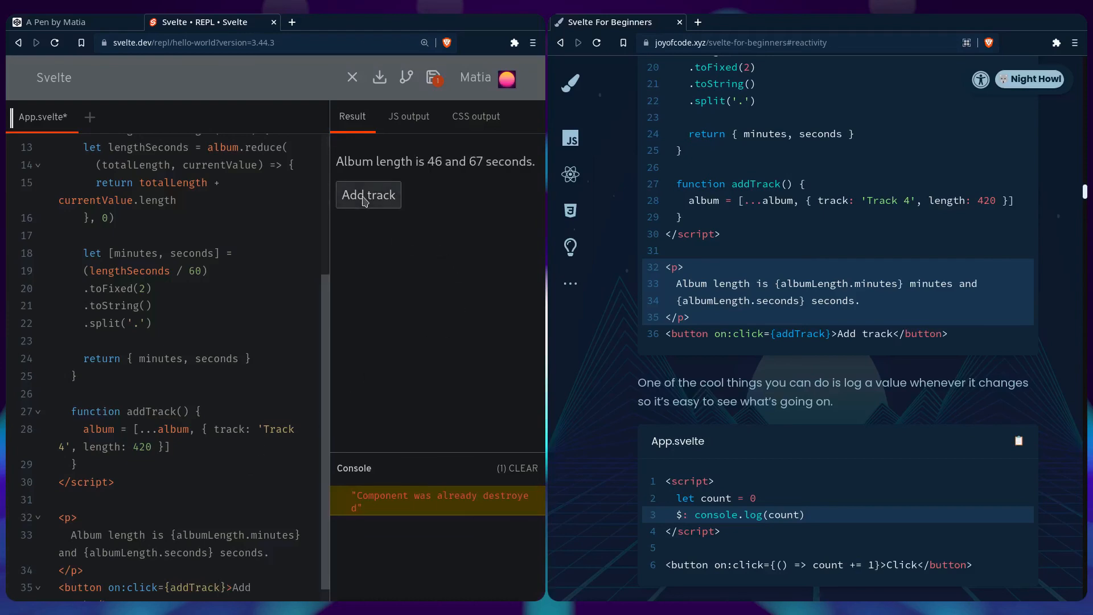
{"action": "left_click", "coordinate": [368, 195]}
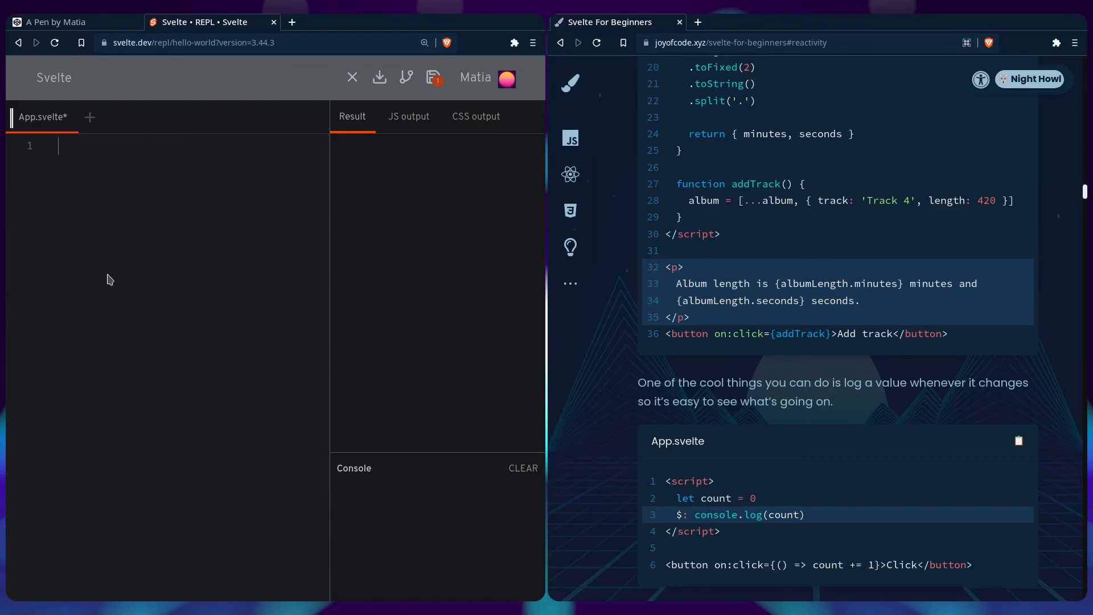
- Write a script with let count = 0 and a reactive $: console.log(count)
{"action": "type", "text": "<script></script>"}
{"action": "type", "text": "let count = 0"}
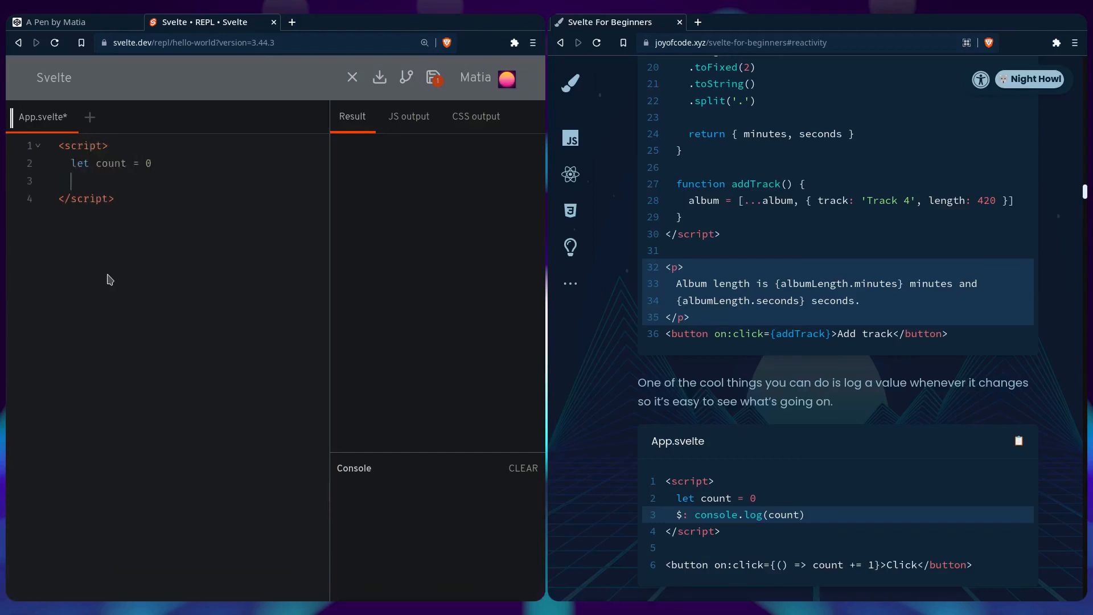
{"action": "type", "text": "$: console.log("}
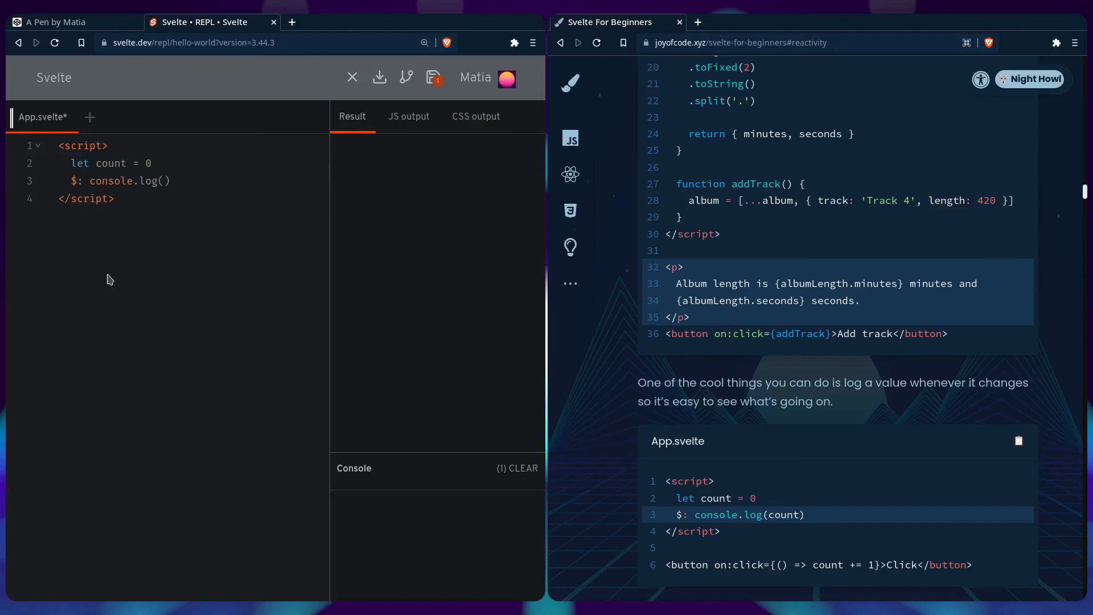
{"action": "type", "text": "count"}
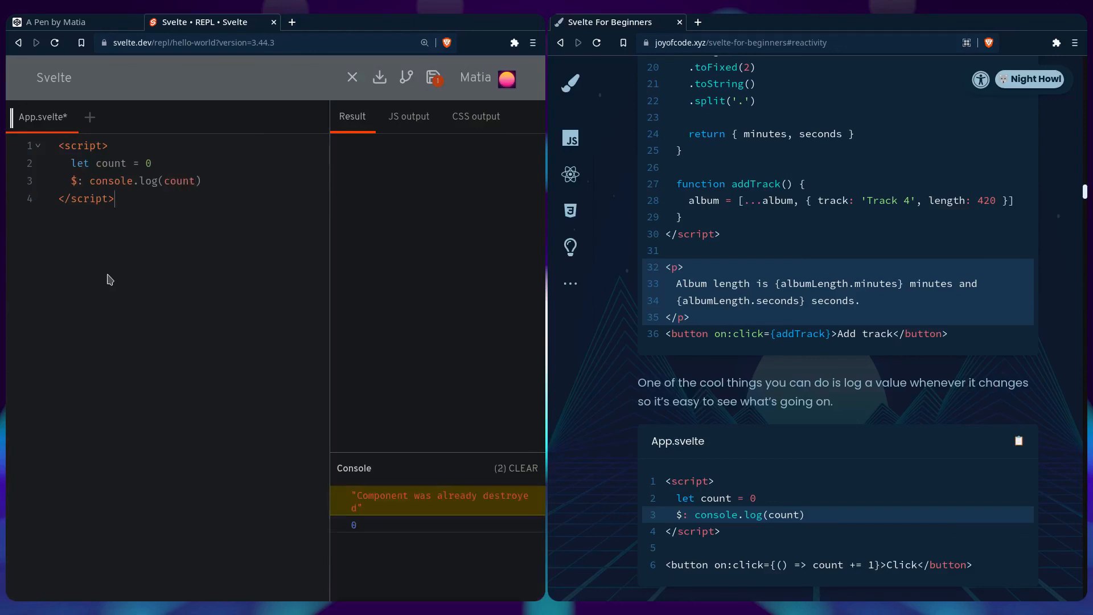
- Add a Click button with on:click={() => count += 1} and click it to log the count
{"action": "type", "text": "<button></button>"}
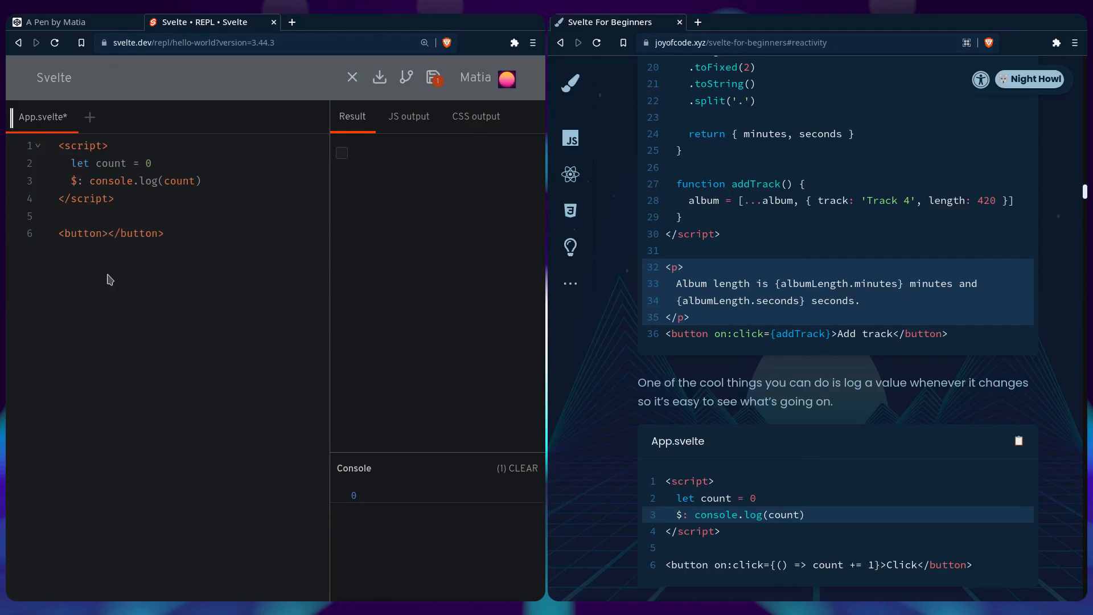
{"action": "type", "text": "Click"}
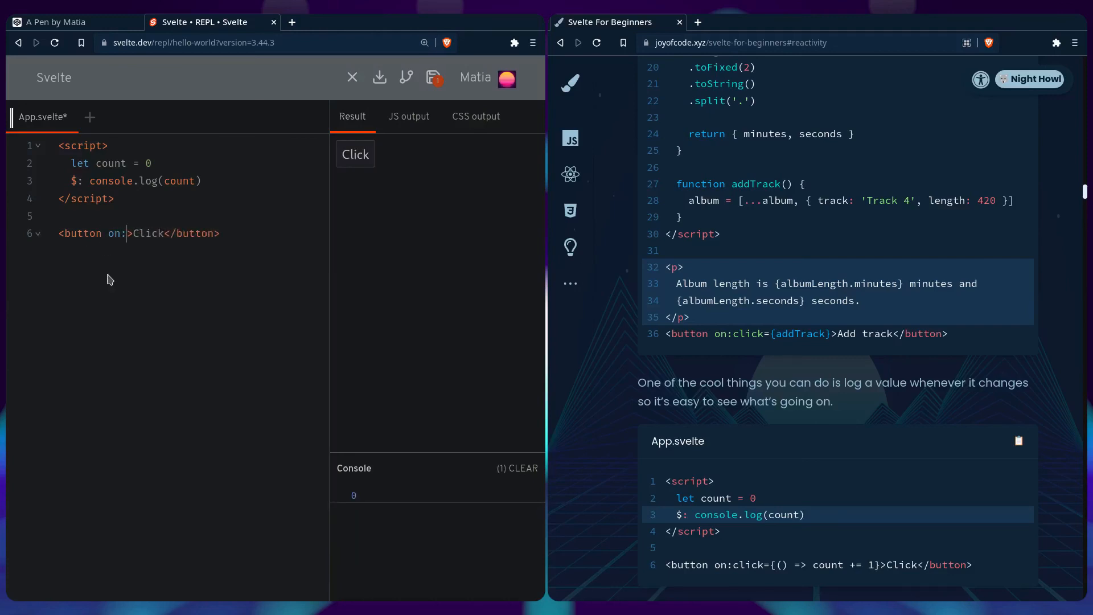
{"action": "type", "text": "click={}"}
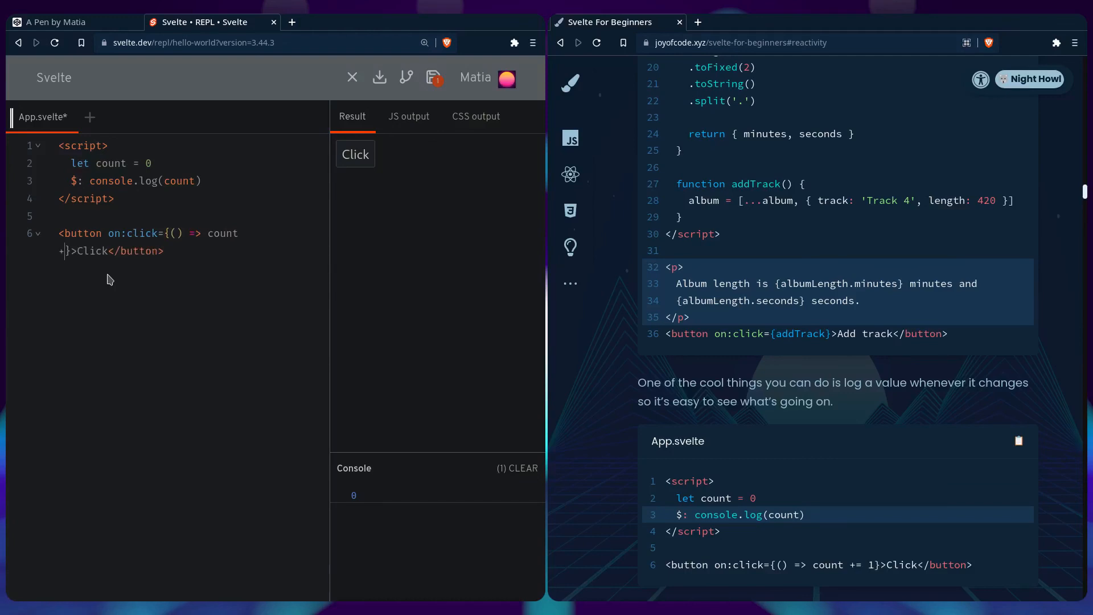
{"action": "type", "text": "+= 1"}
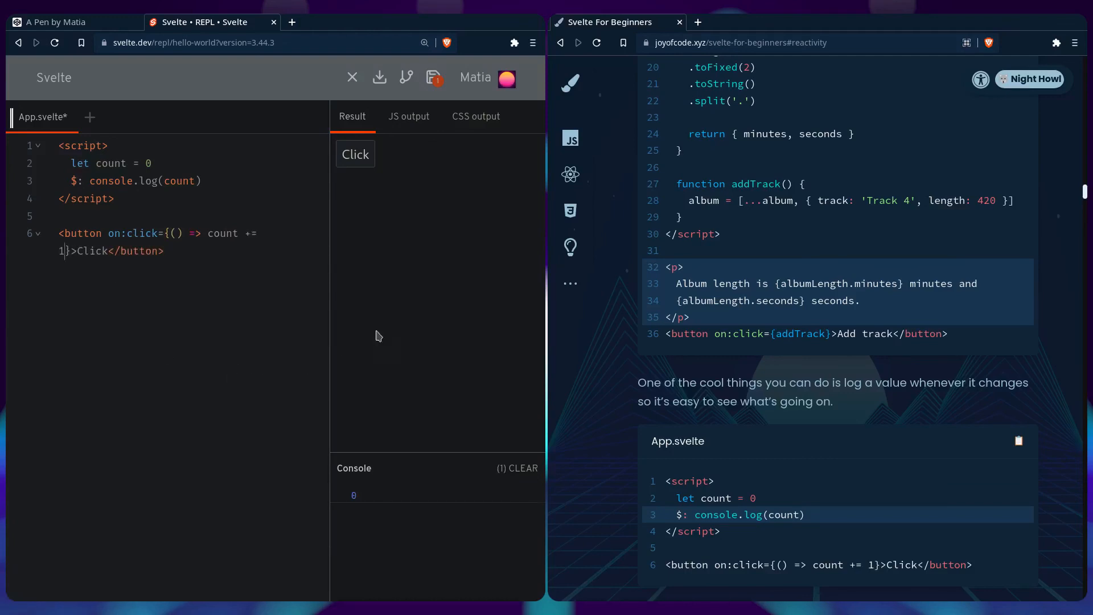
{"action": "left_click", "coordinate": [355, 154]}
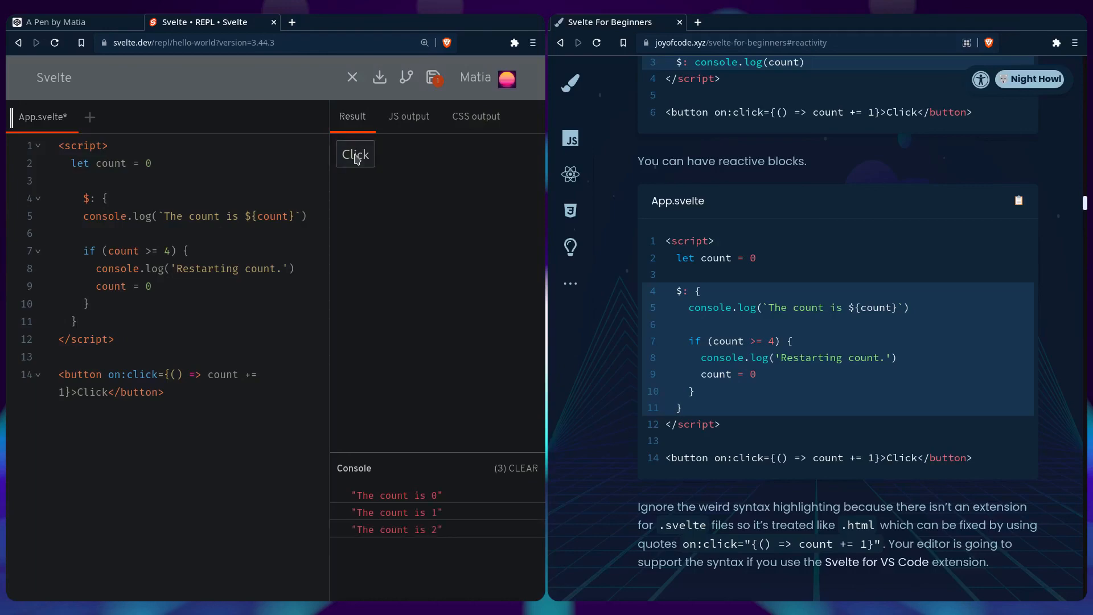
- Increment the count until the log shows 3, 4 and 'Restarting count.'
{"action": "left_click", "coordinate": [355, 154]}
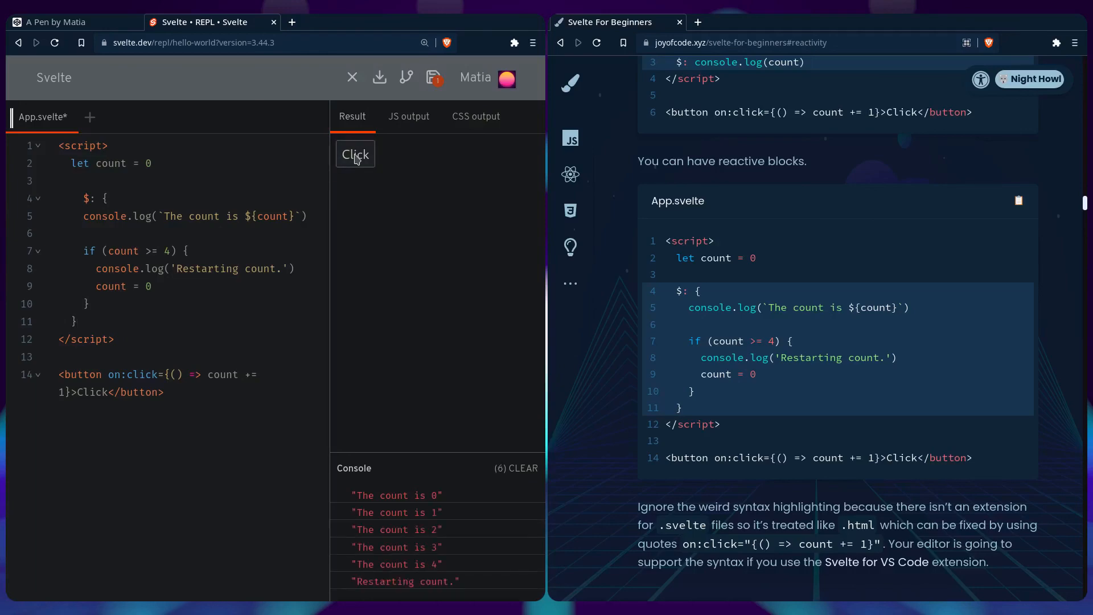